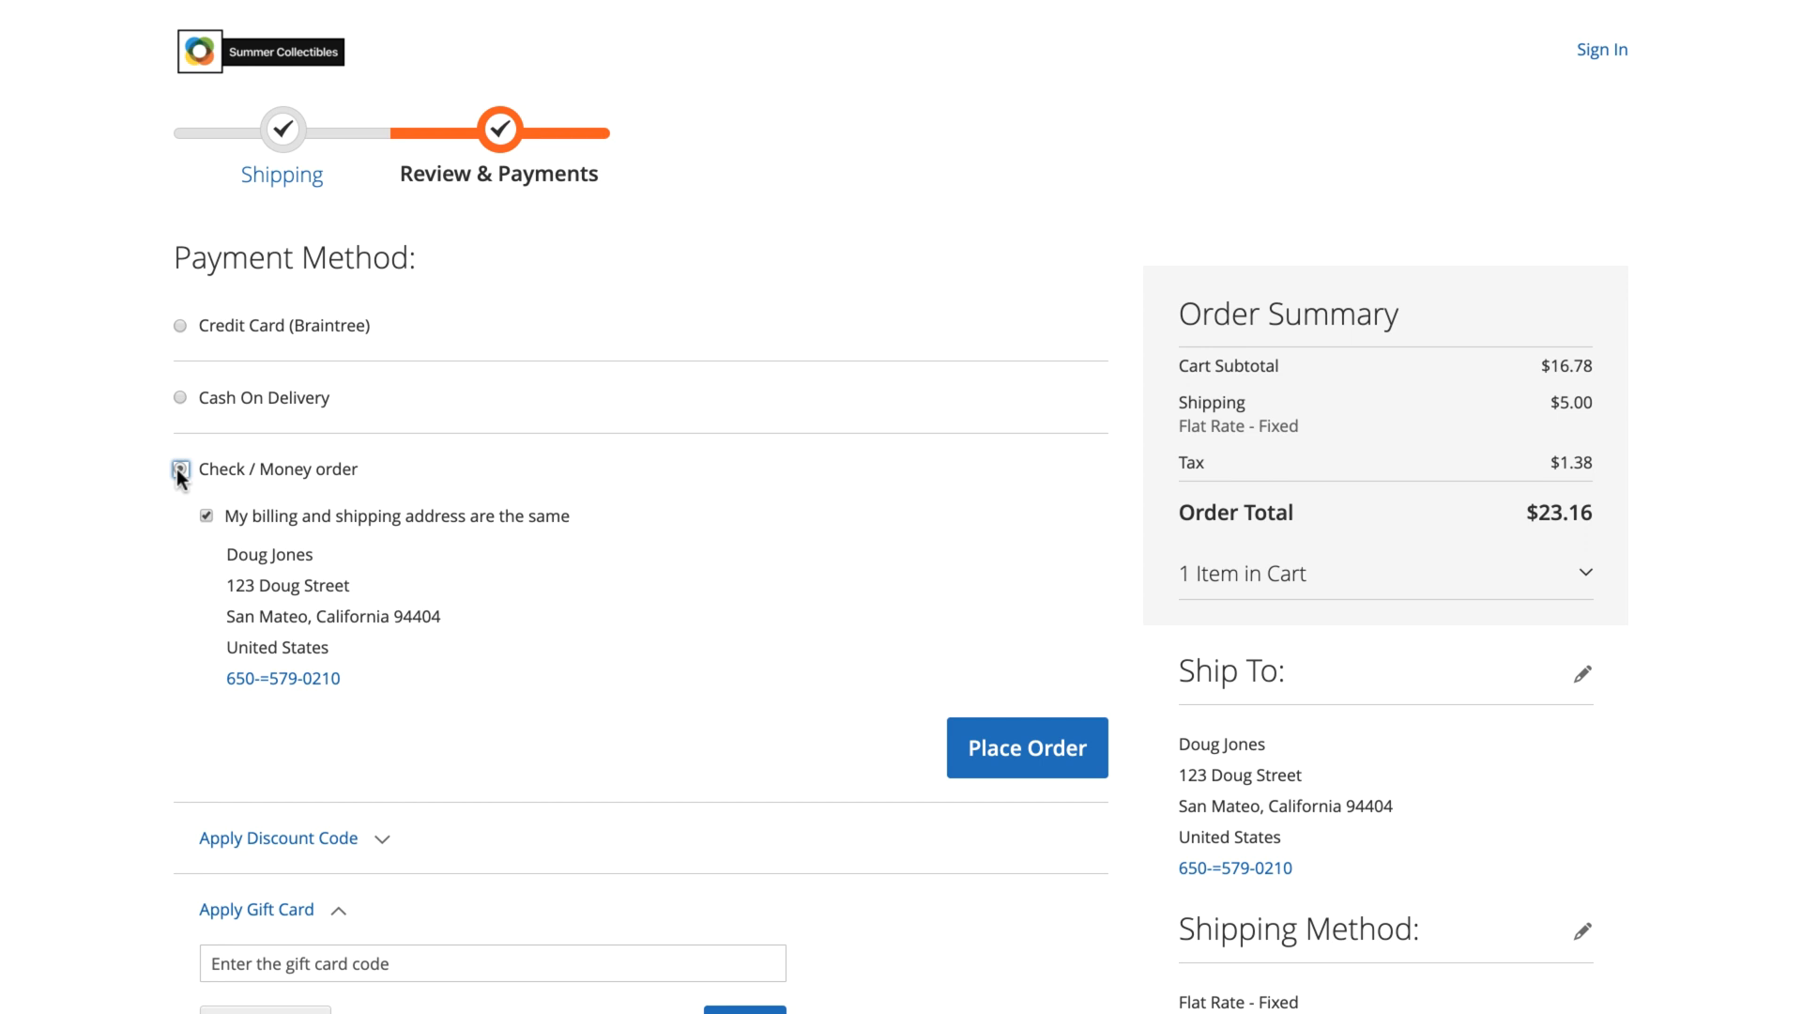
{"action": "mouse_move", "coordinate": [1016, 774]}
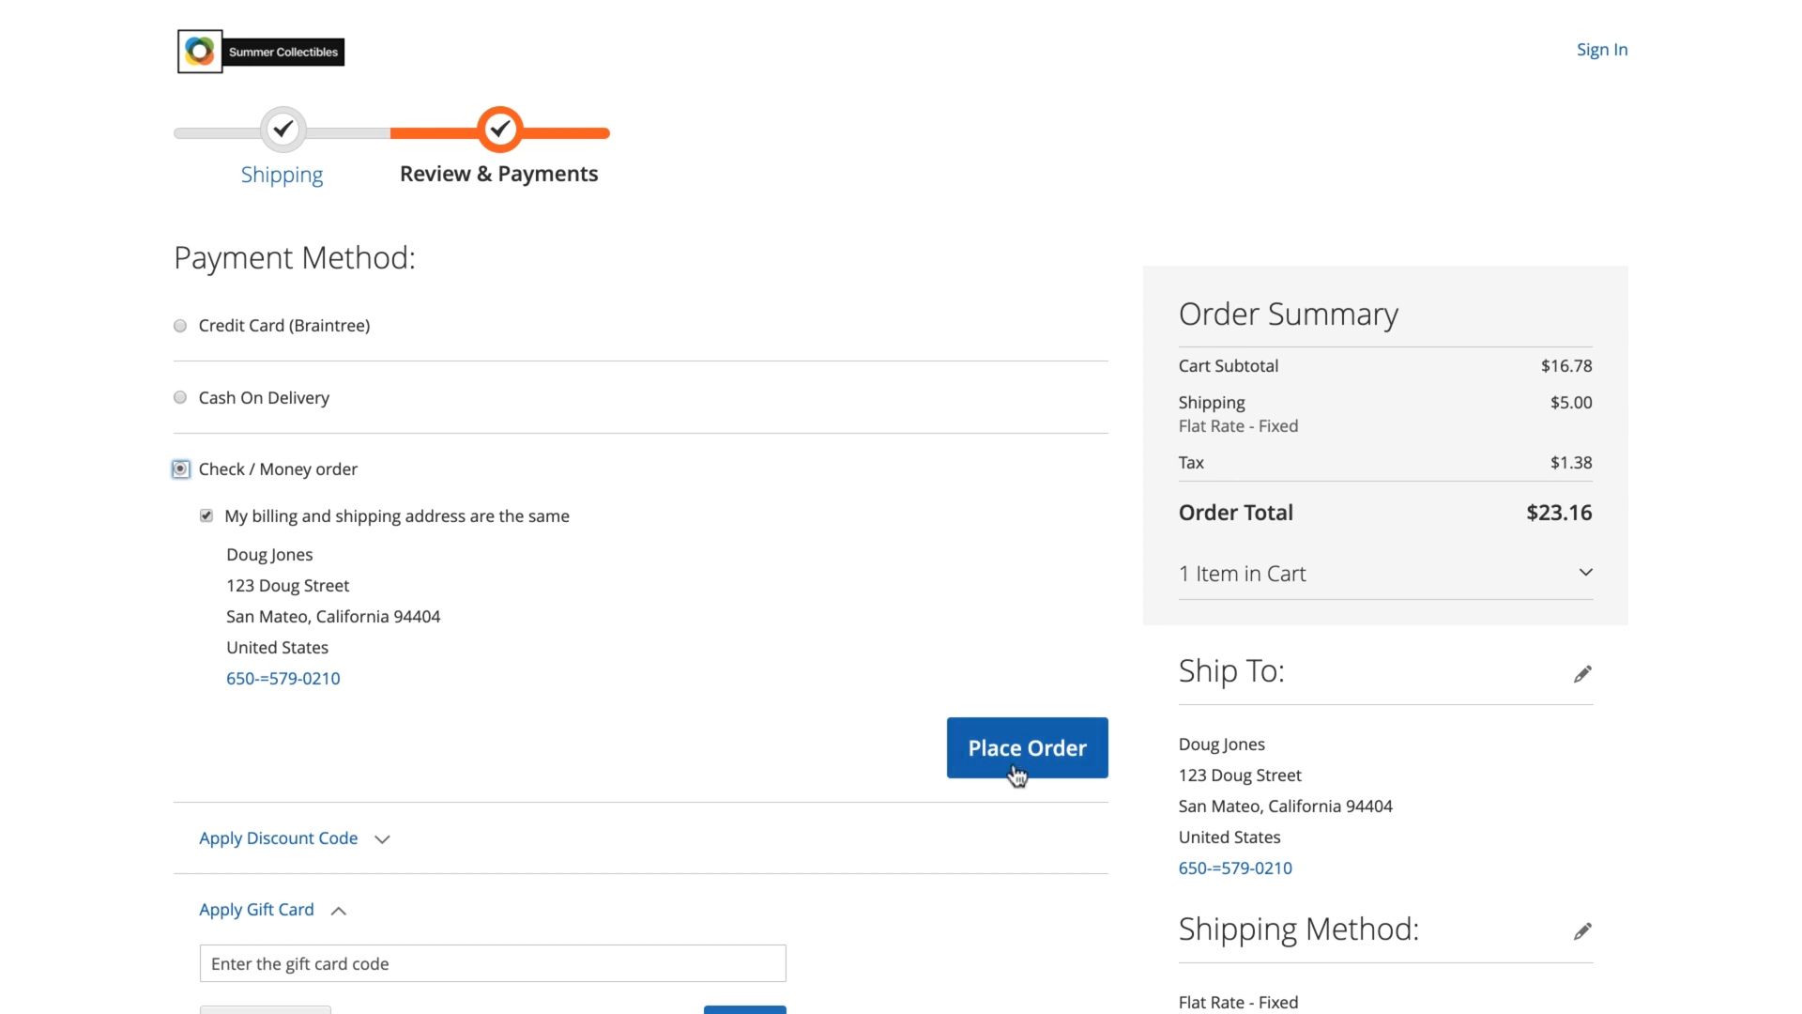
{"action": "left_click", "coordinate": [1026, 747]}
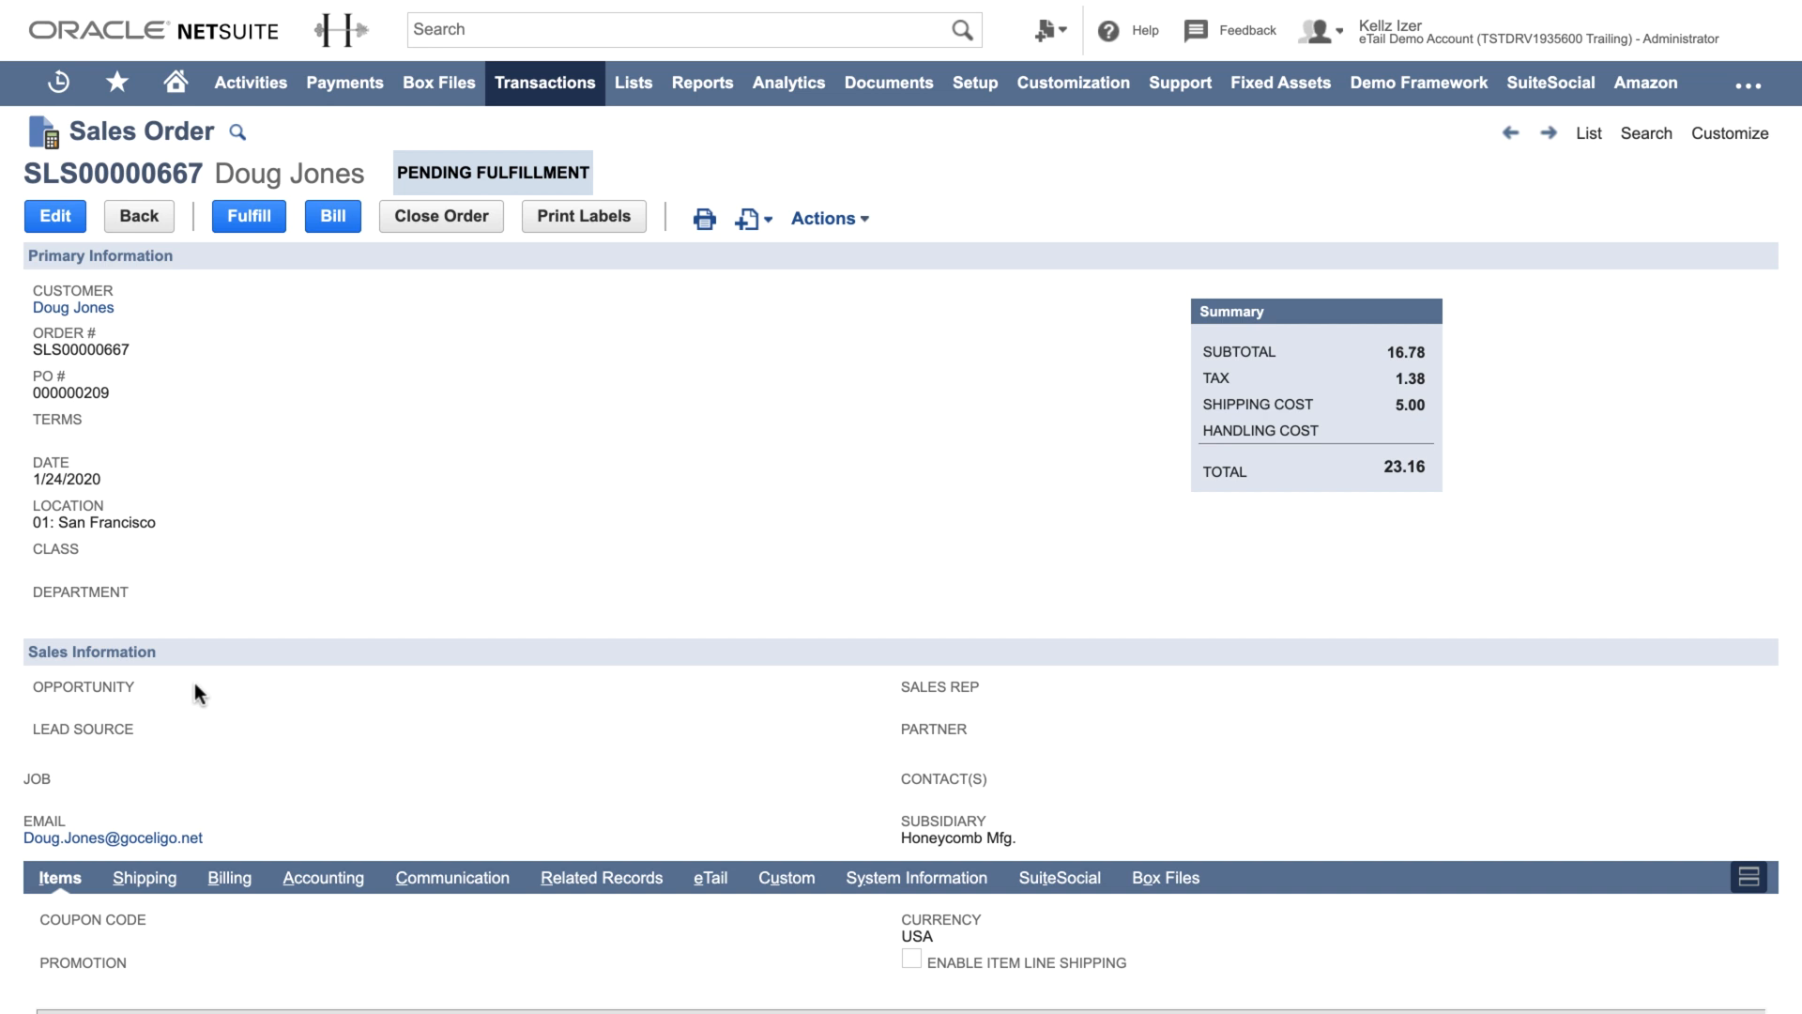
Review sales order SLS00000667's Coffee Mug line and view its billing information.
{"action": "scroll", "scroll_direction": "down", "scroll_amount": 3}
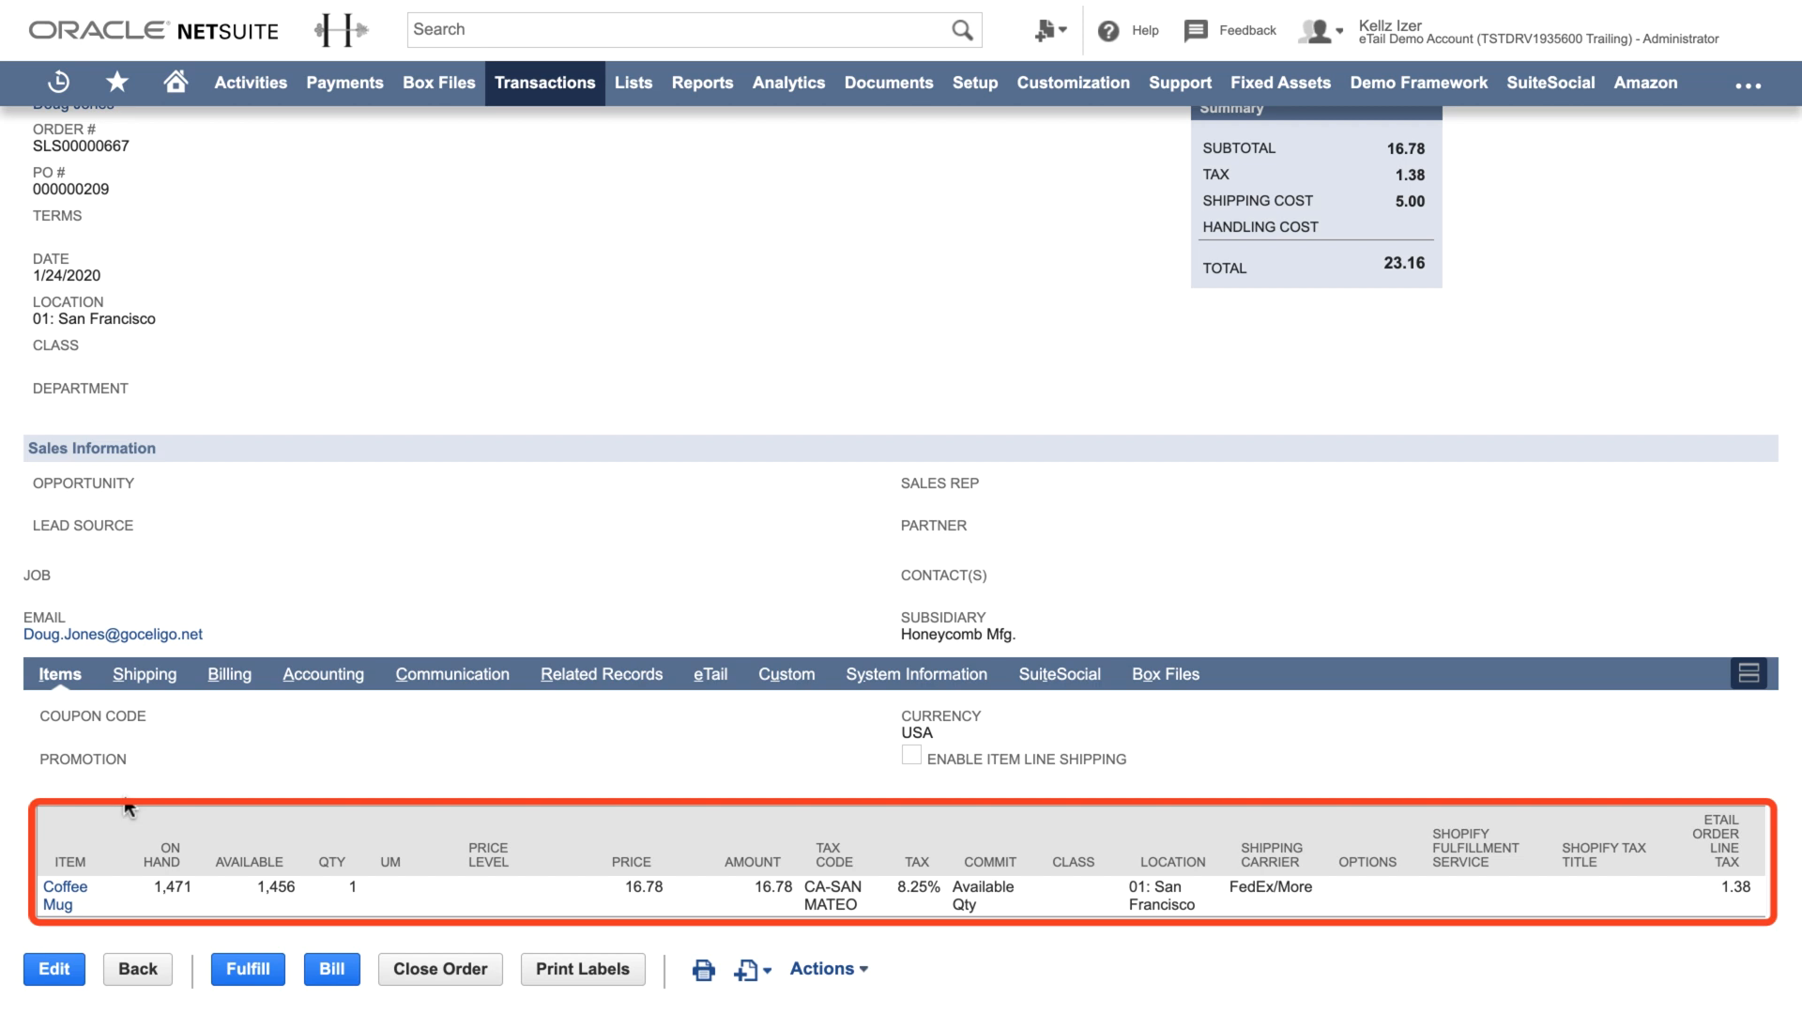
{"action": "left_click", "coordinate": [229, 672]}
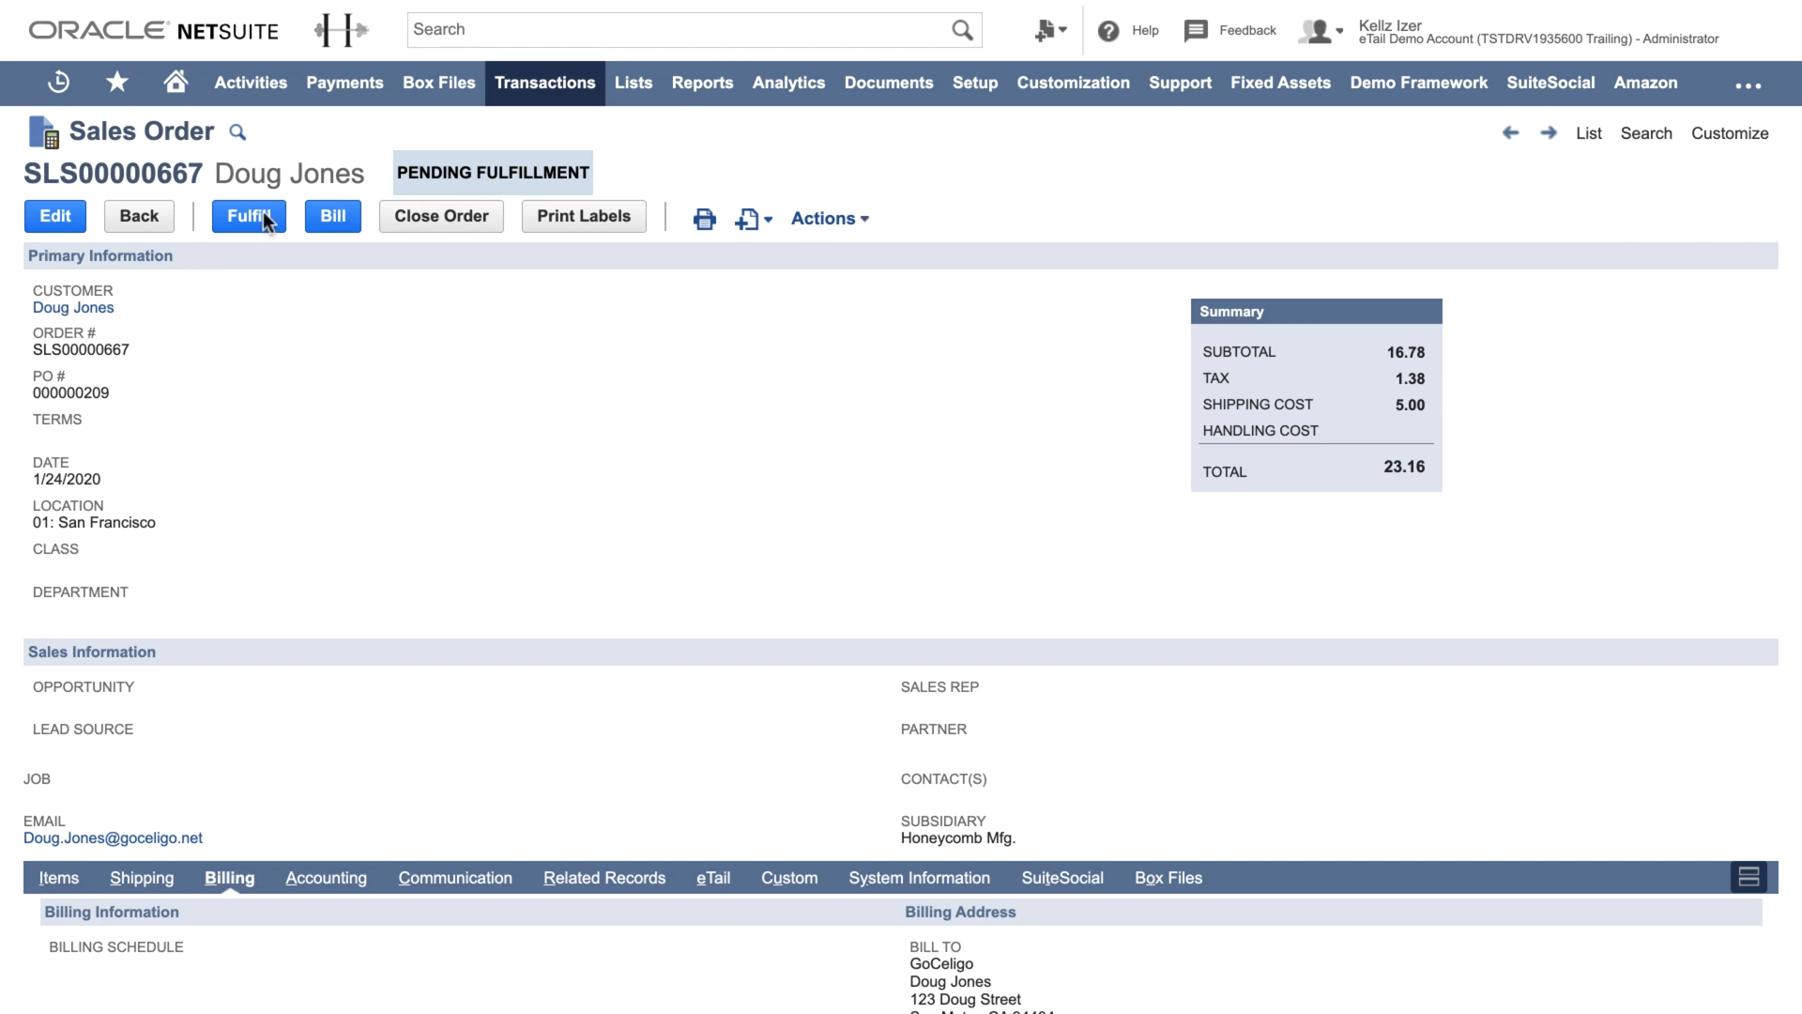
Fulfill SLS00000667 with package tracking number 1z6xx123456789.
{"action": "left_click", "coordinate": [248, 216]}
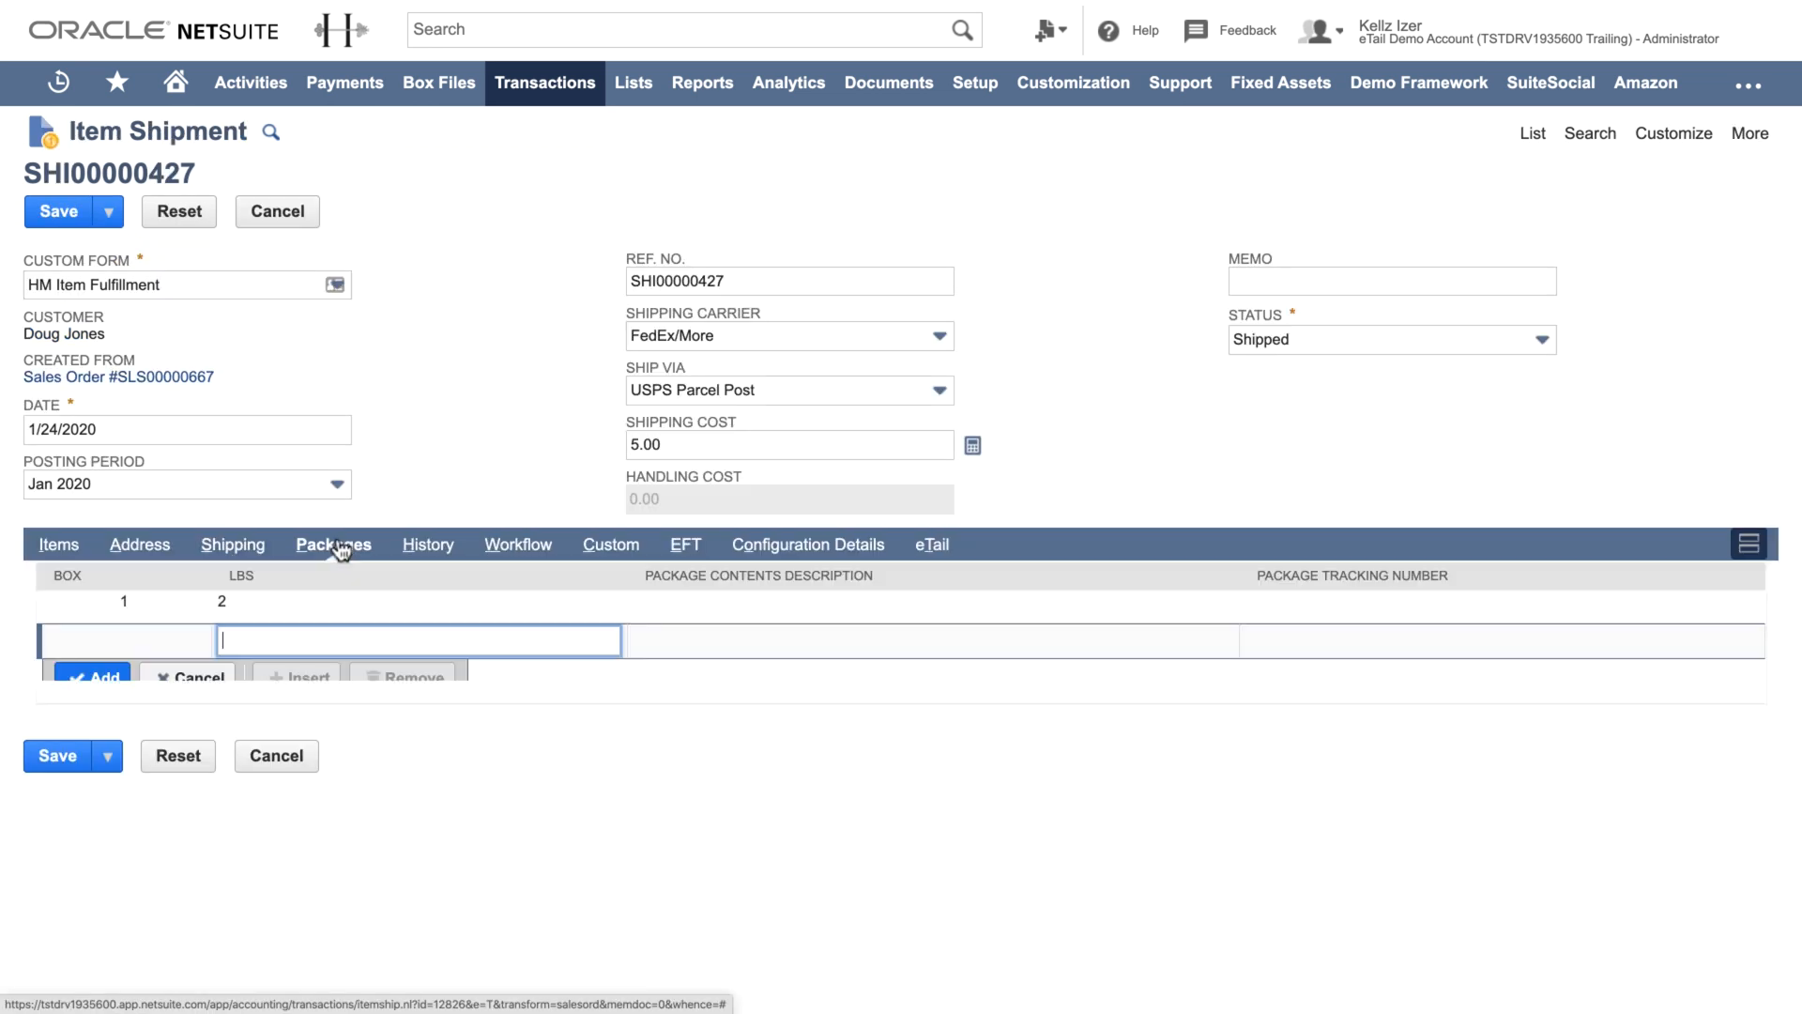
{"action": "type", "text": "1z"}
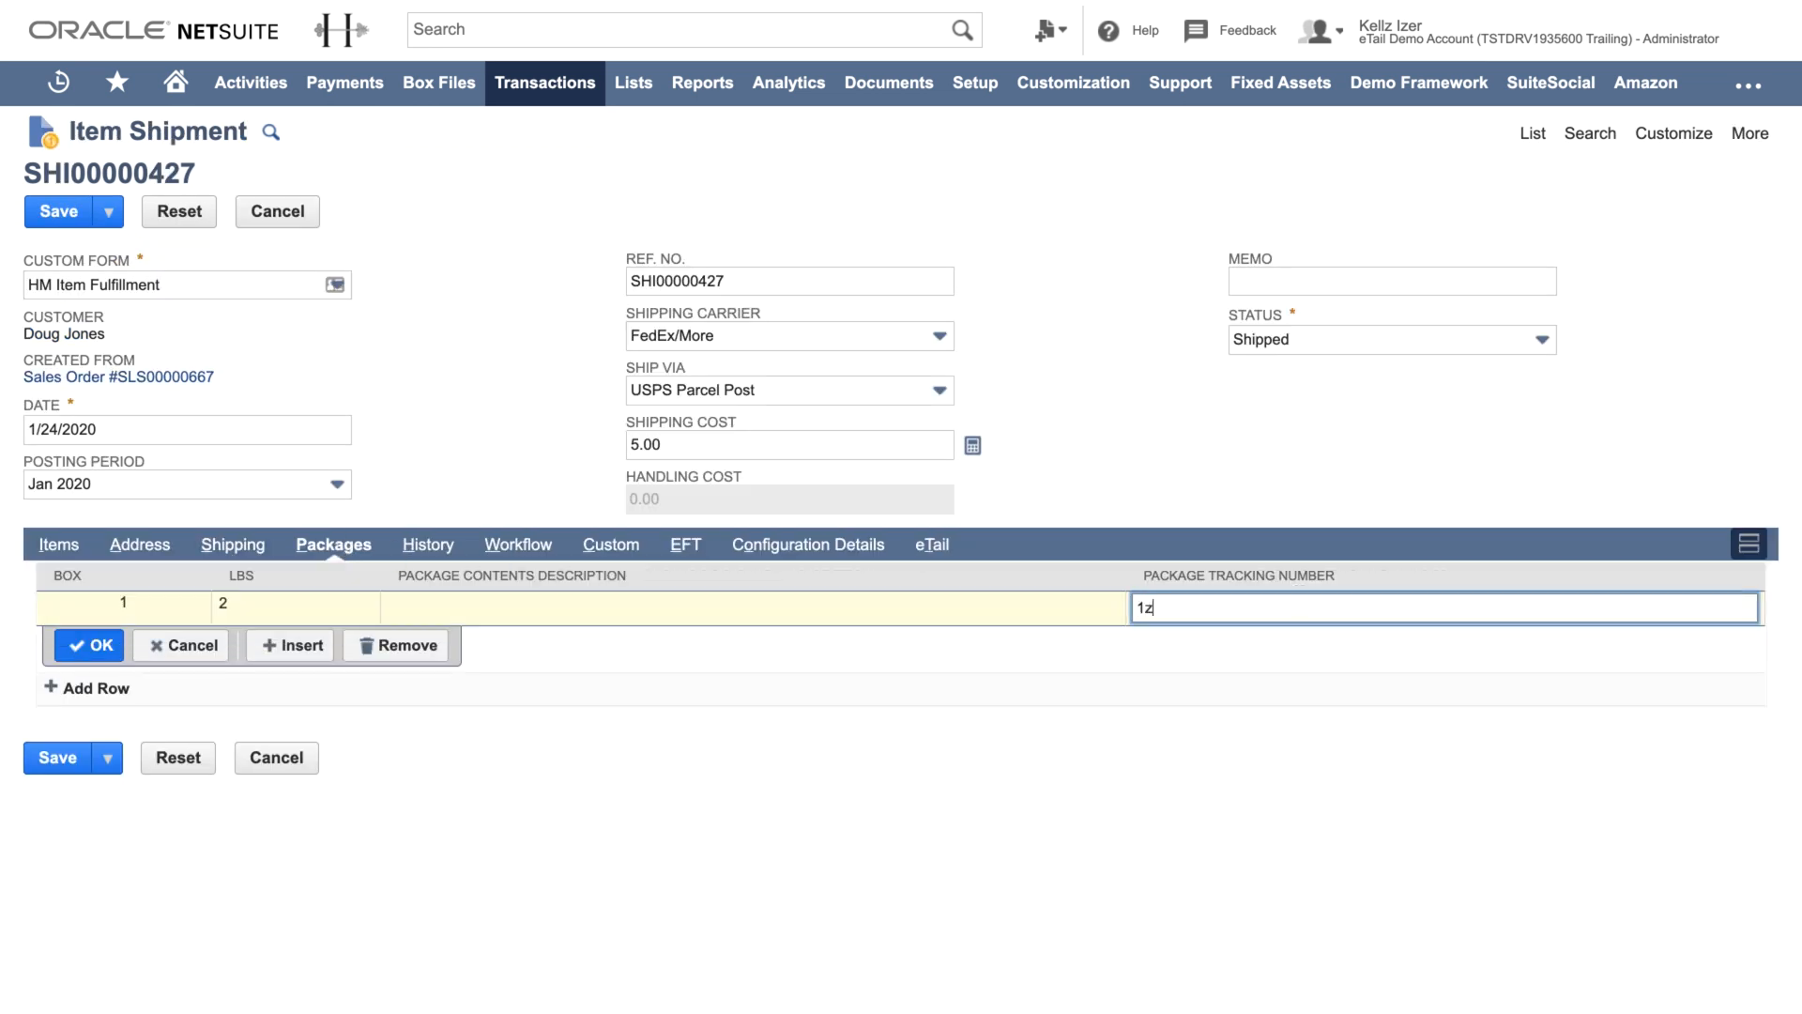
{"action": "type", "text": "6xx123456"}
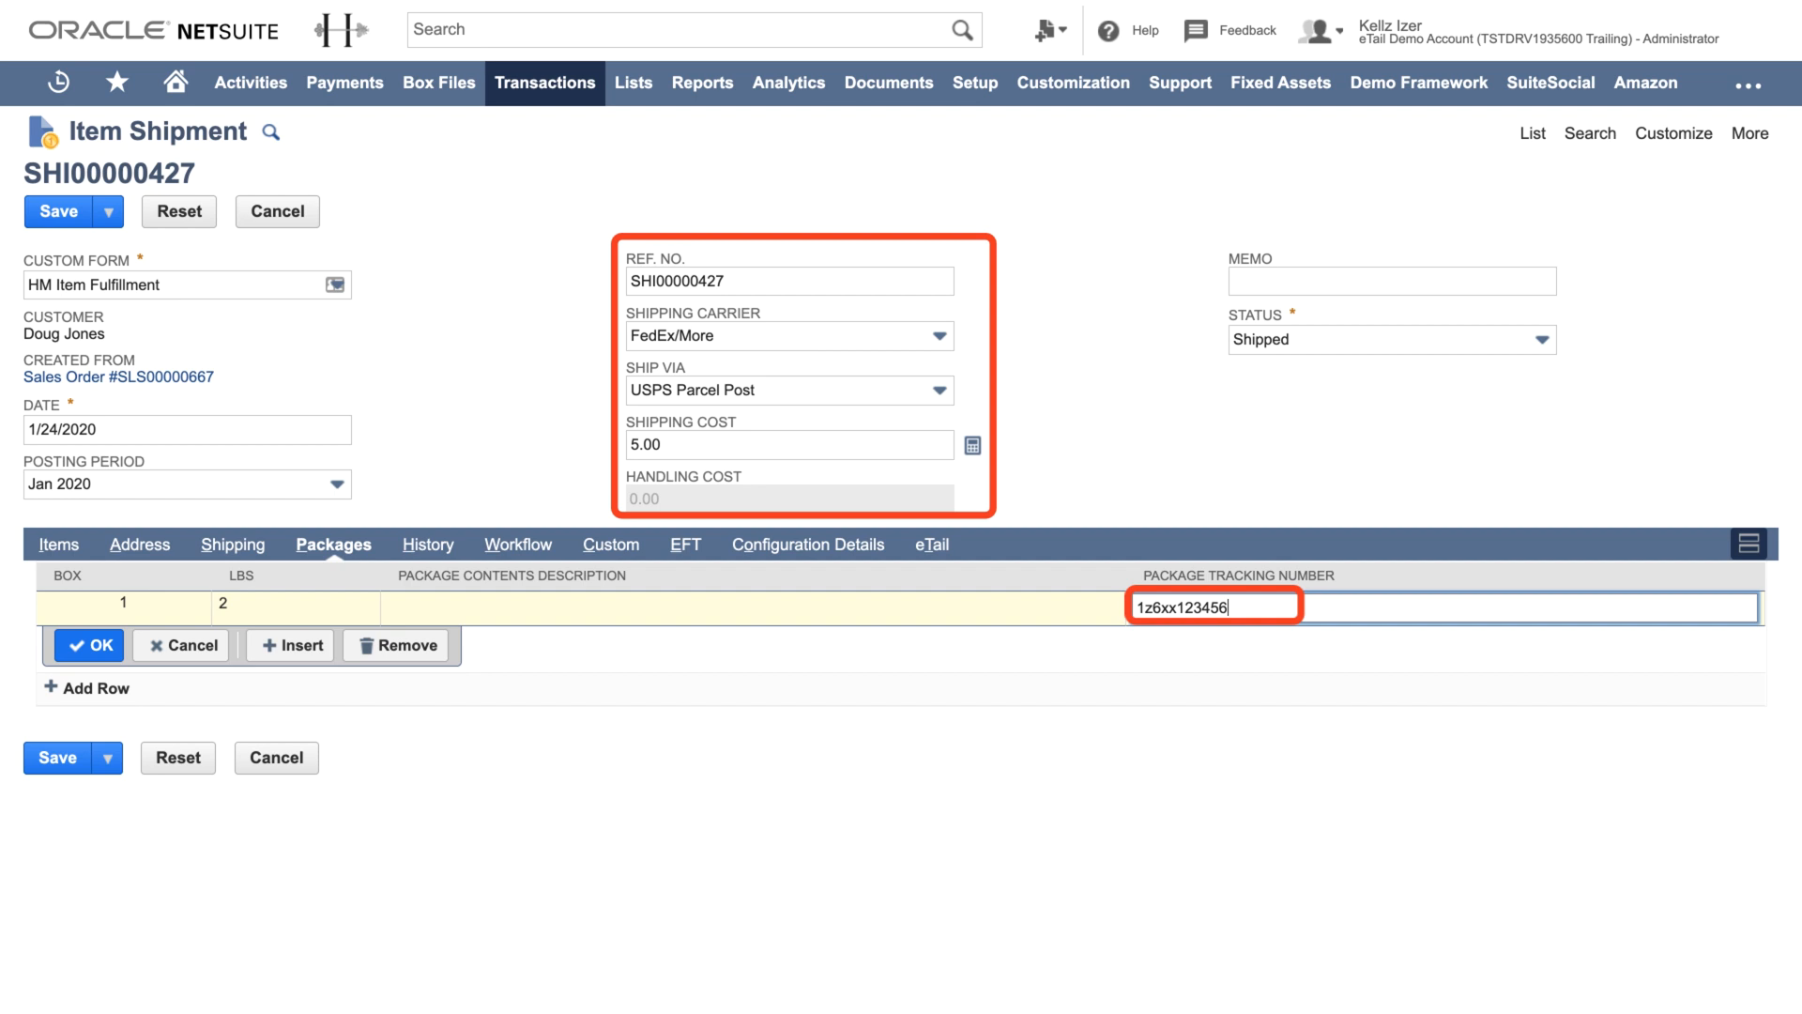
{"action": "type", "text": "789"}
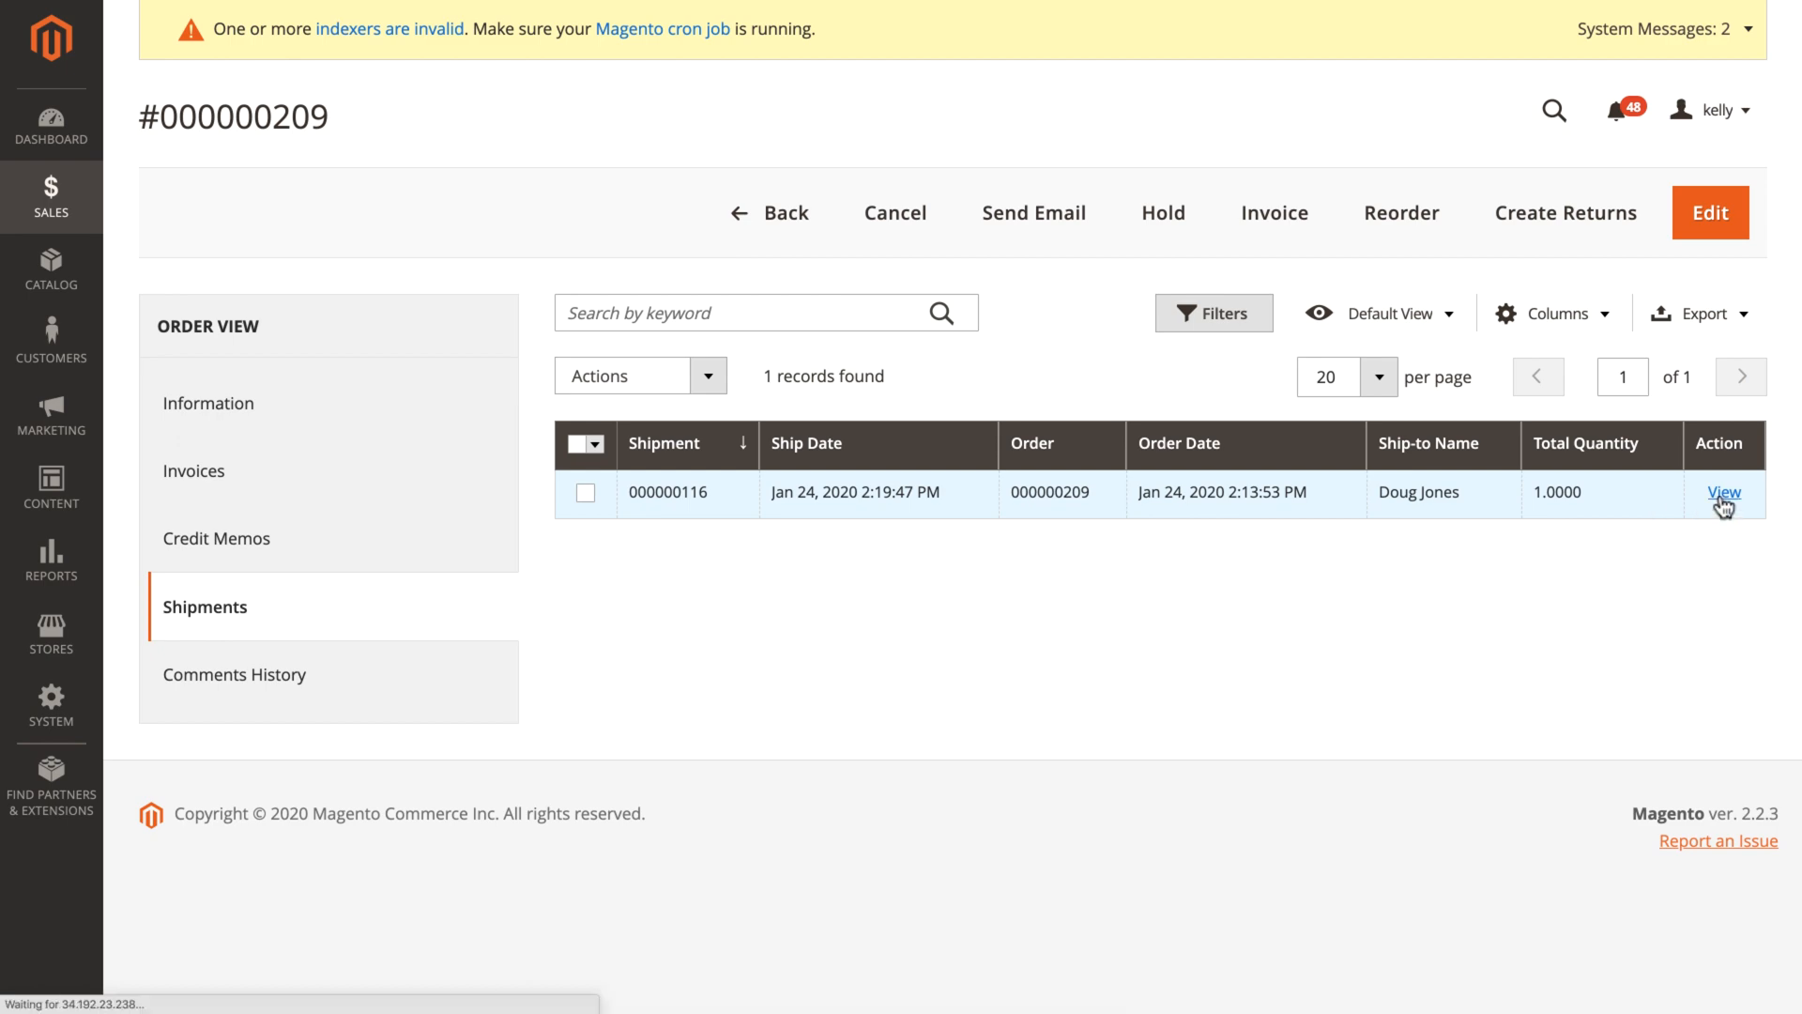
Open shipment 000000116 for order #000000209 and scroll through its details.
{"action": "left_click", "coordinate": [1724, 491]}
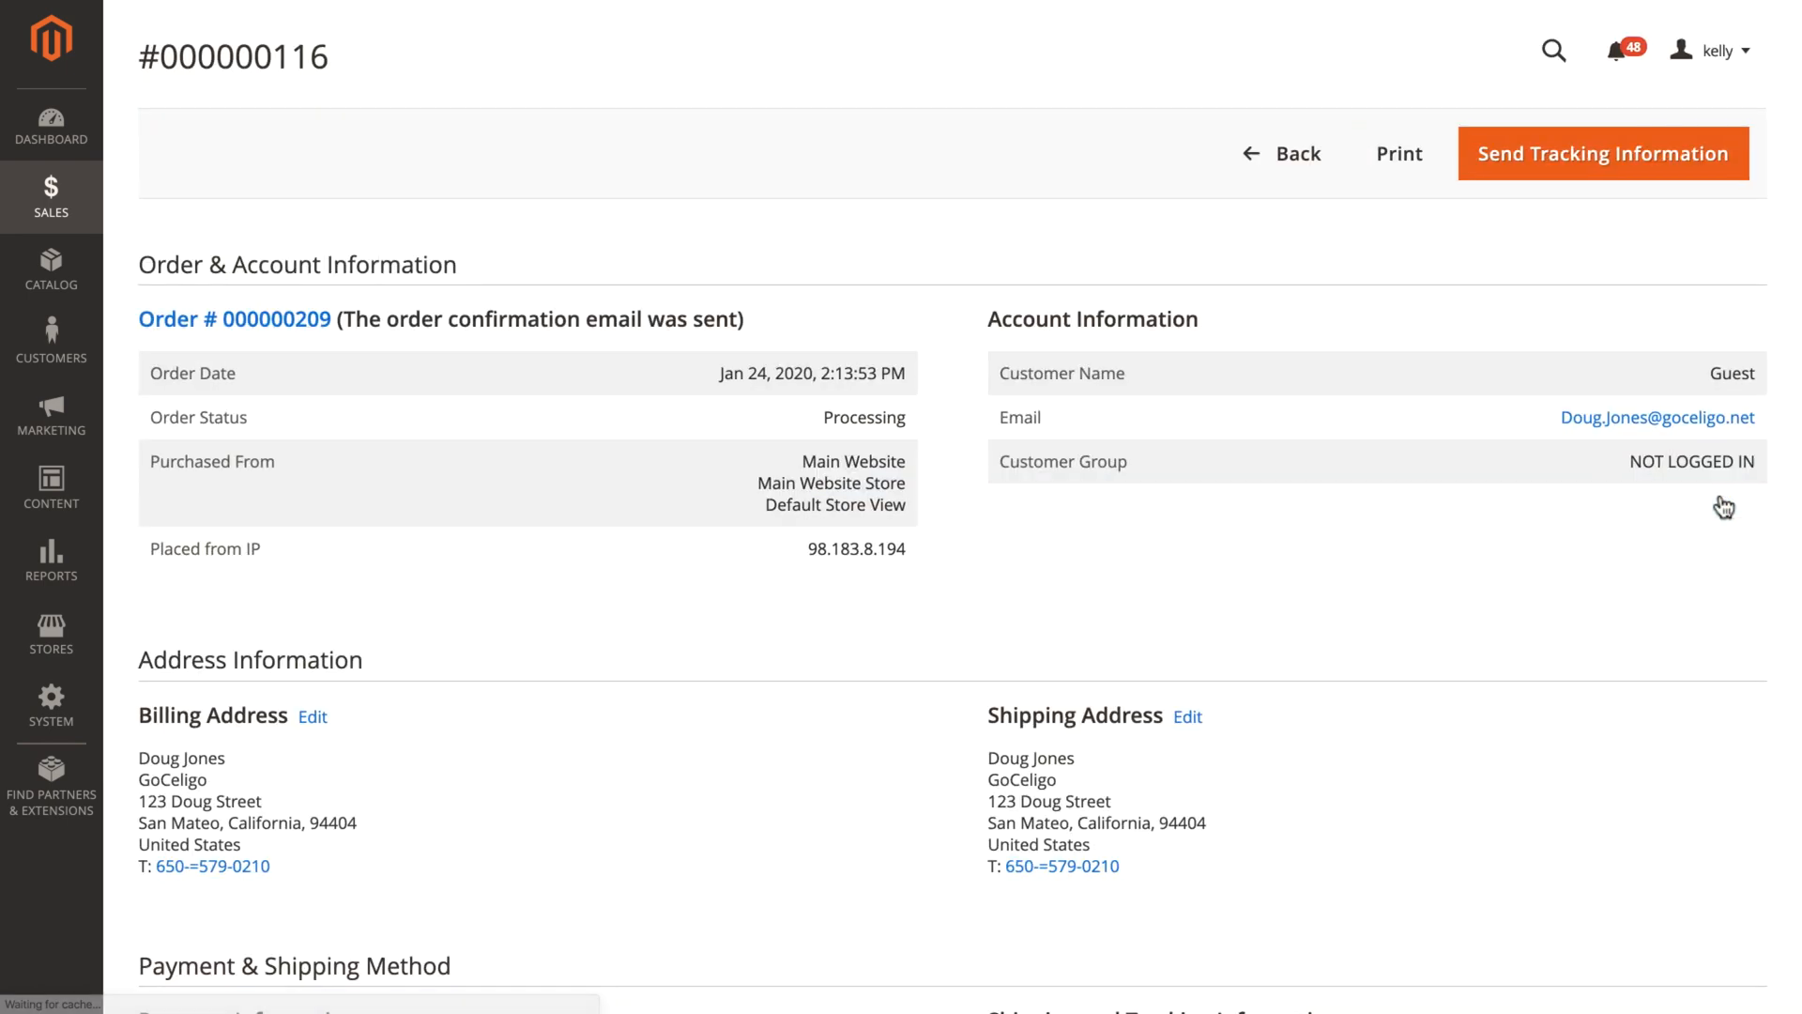
{"action": "scroll", "scroll_direction": "down", "scroll_amount": 3}
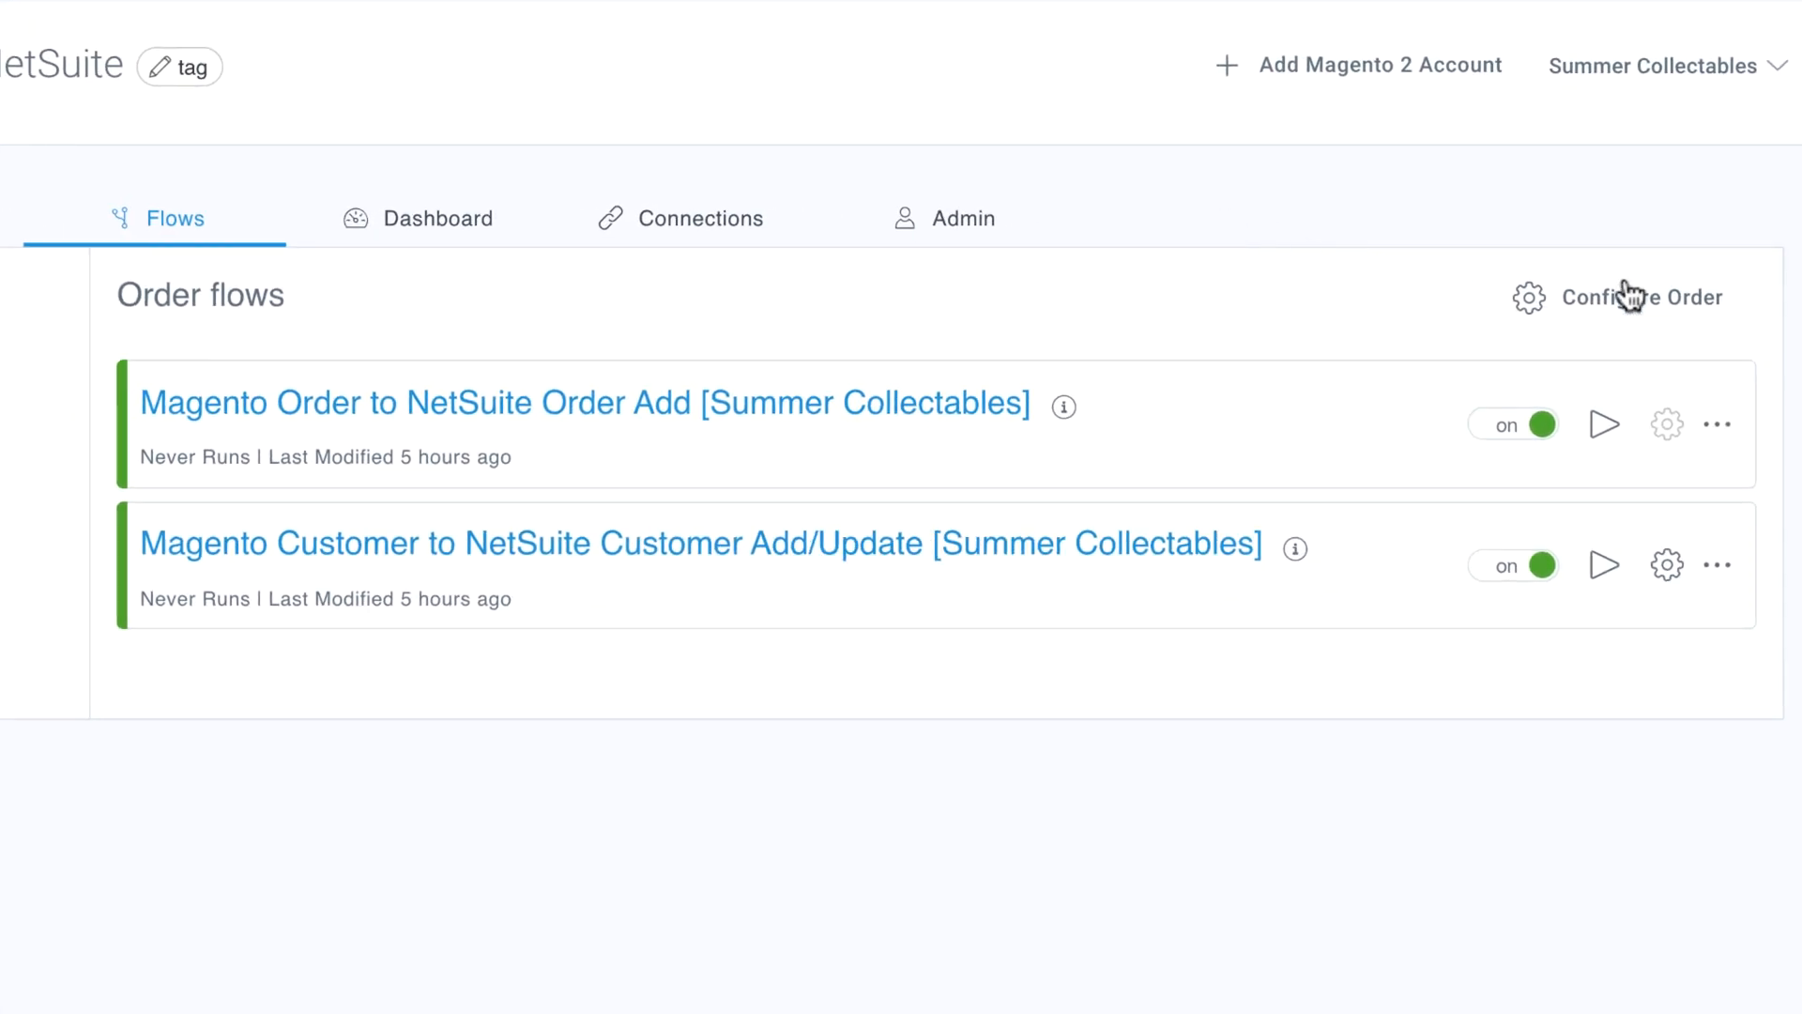
{"action": "left_click", "coordinate": [1640, 298]}
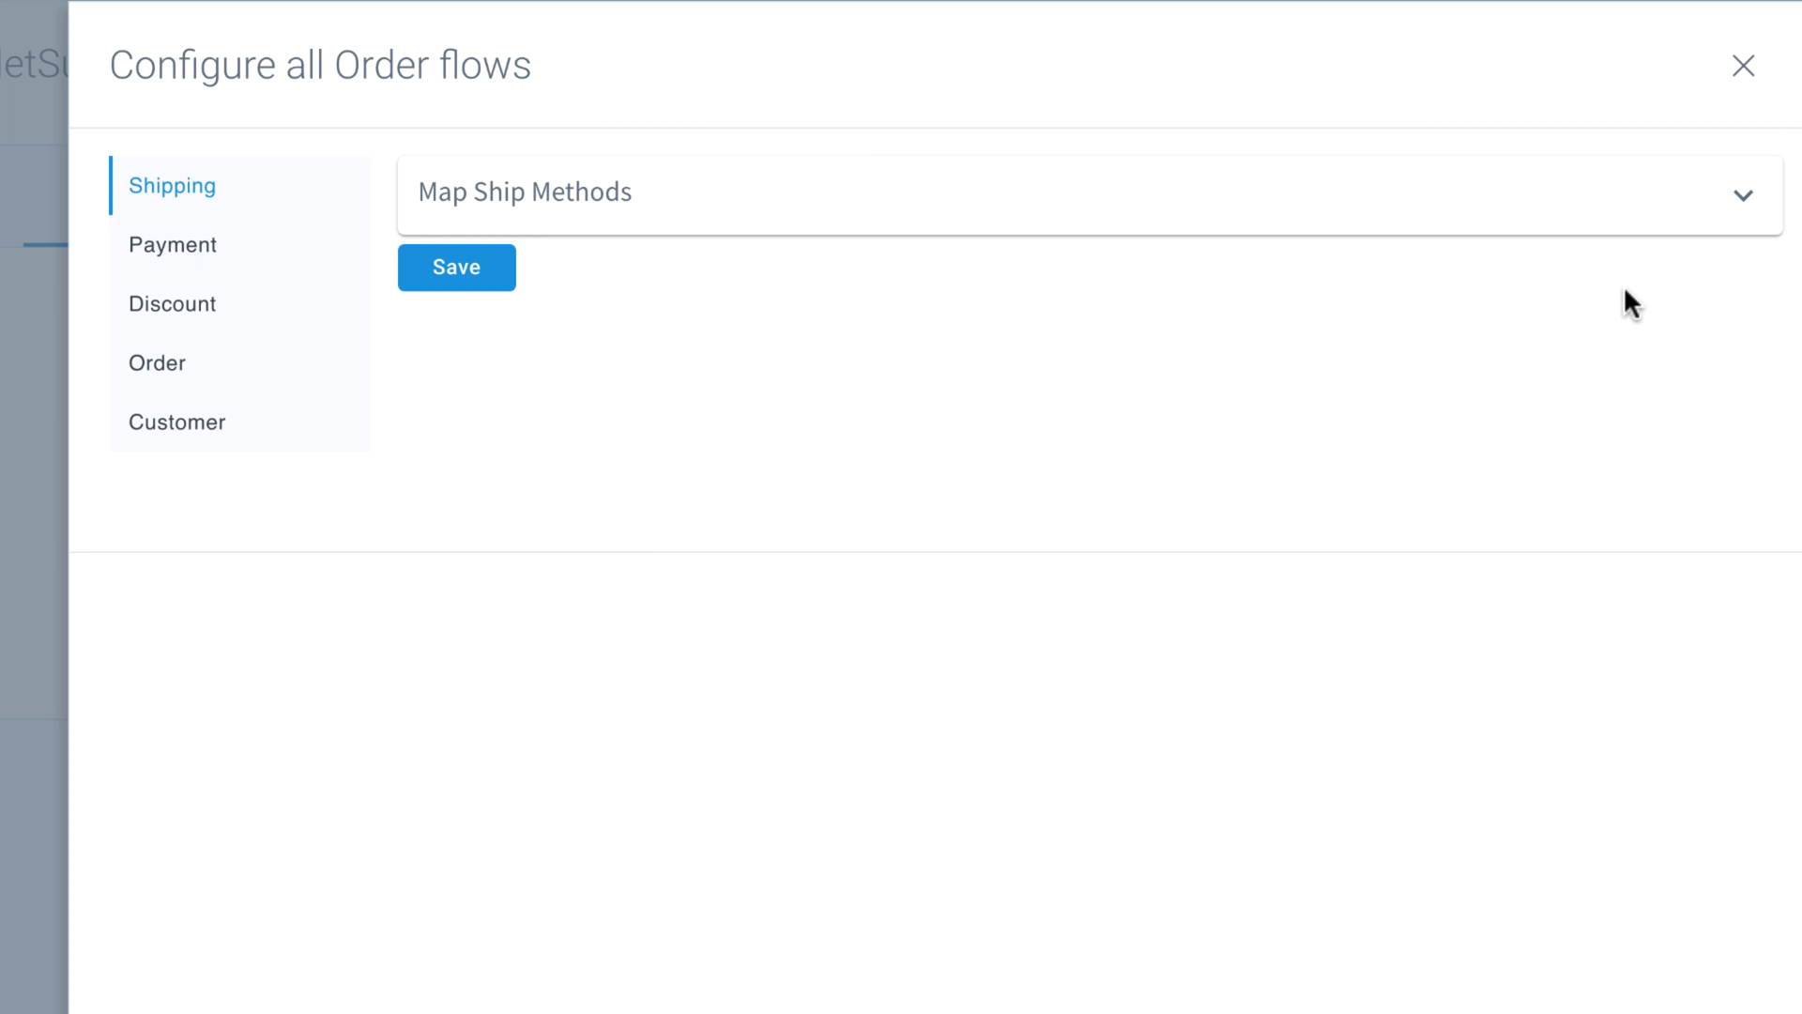
{"action": "left_click", "coordinate": [1739, 193]}
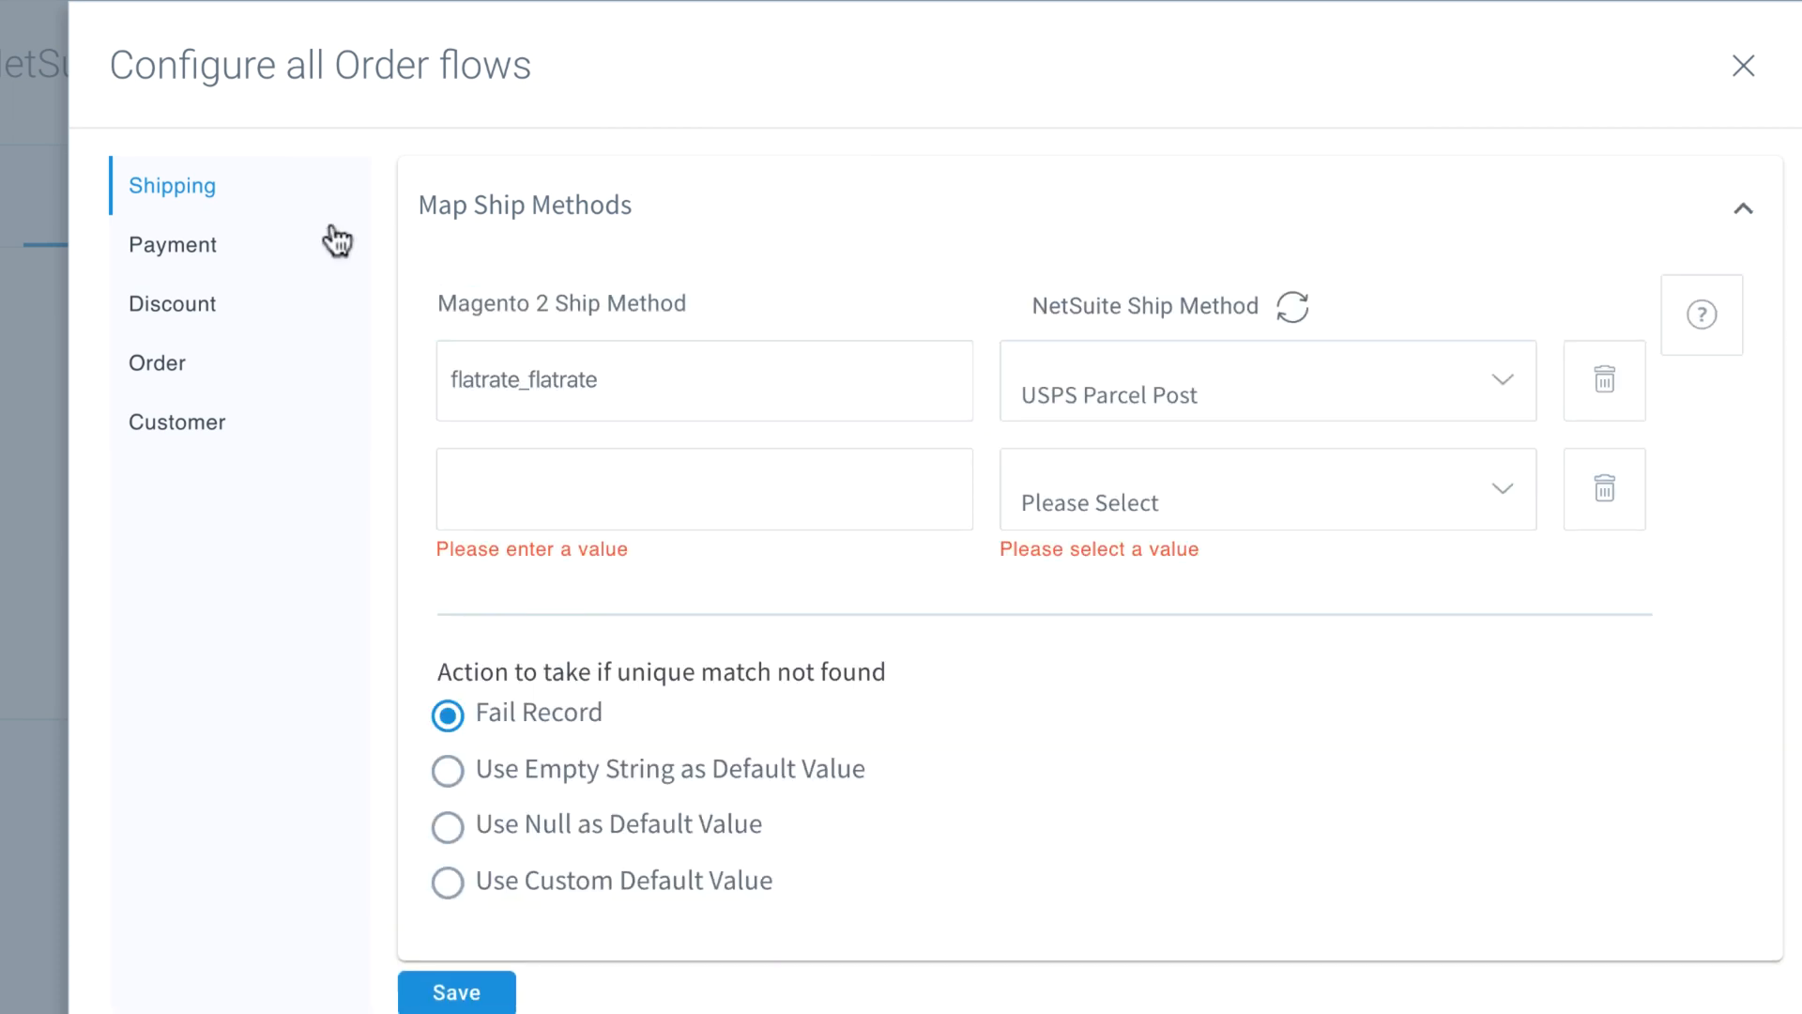
{"action": "left_click", "coordinate": [173, 244]}
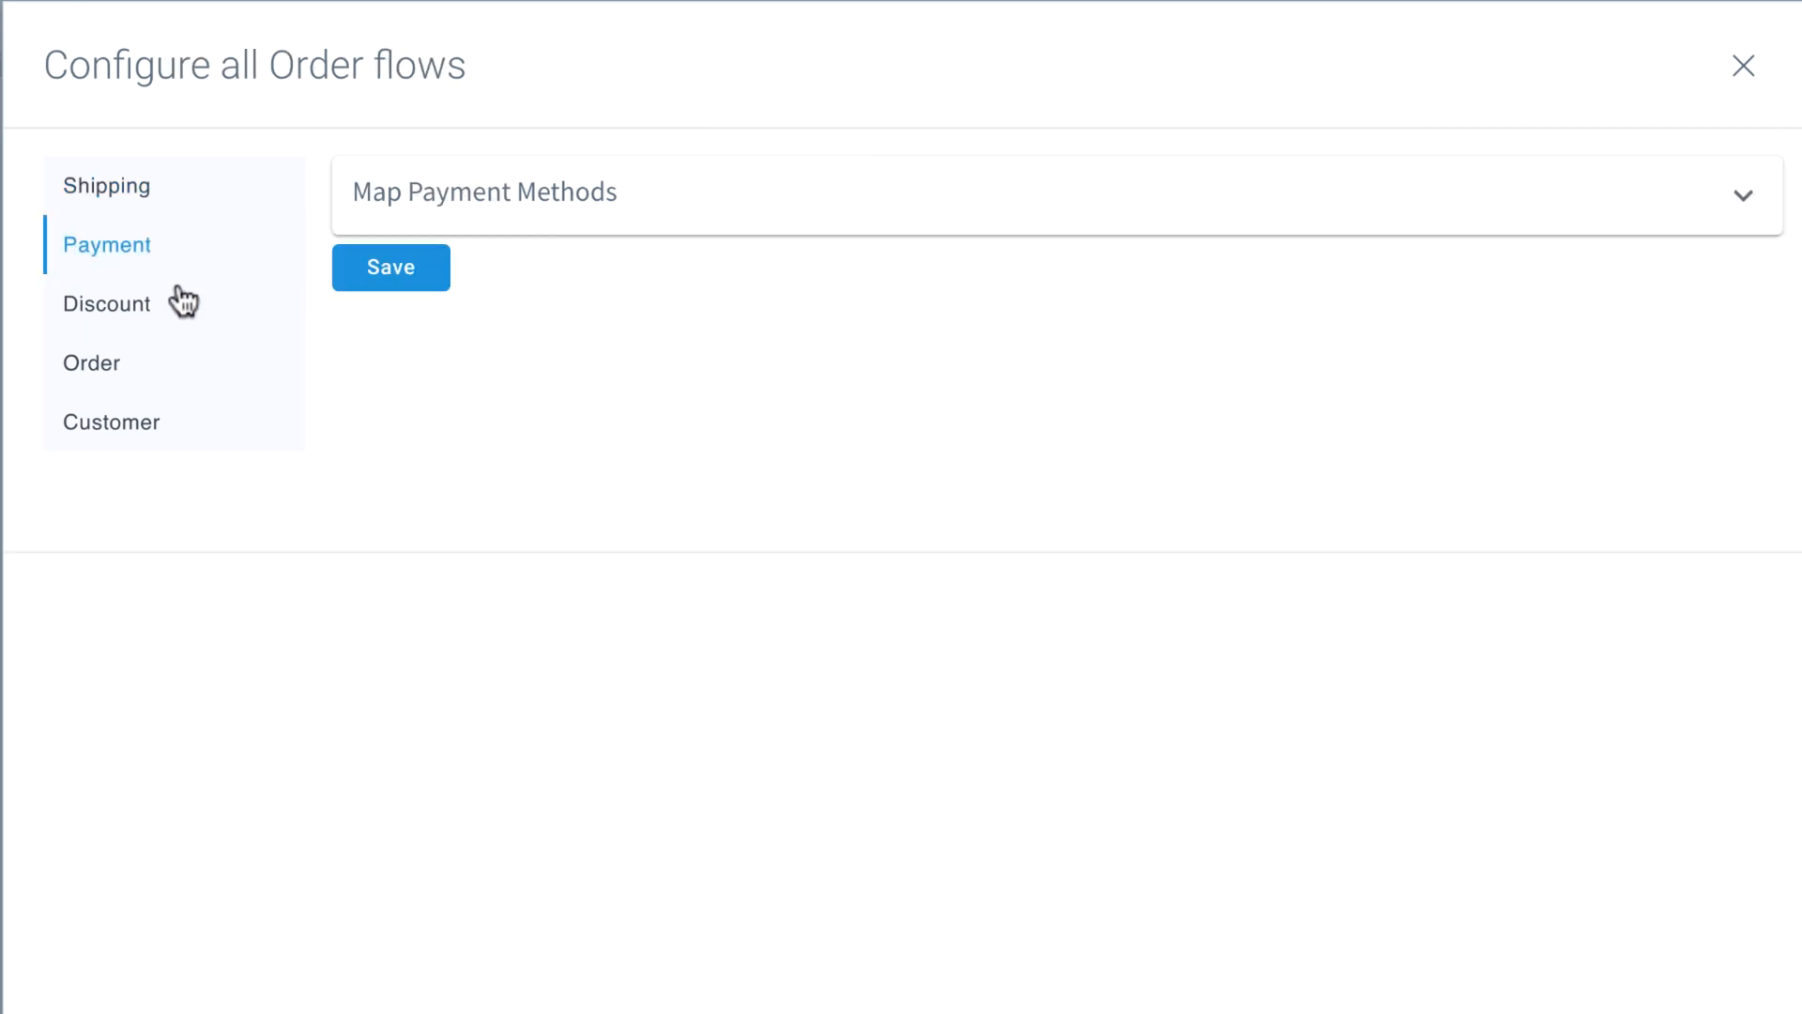
{"action": "left_click", "coordinate": [107, 304]}
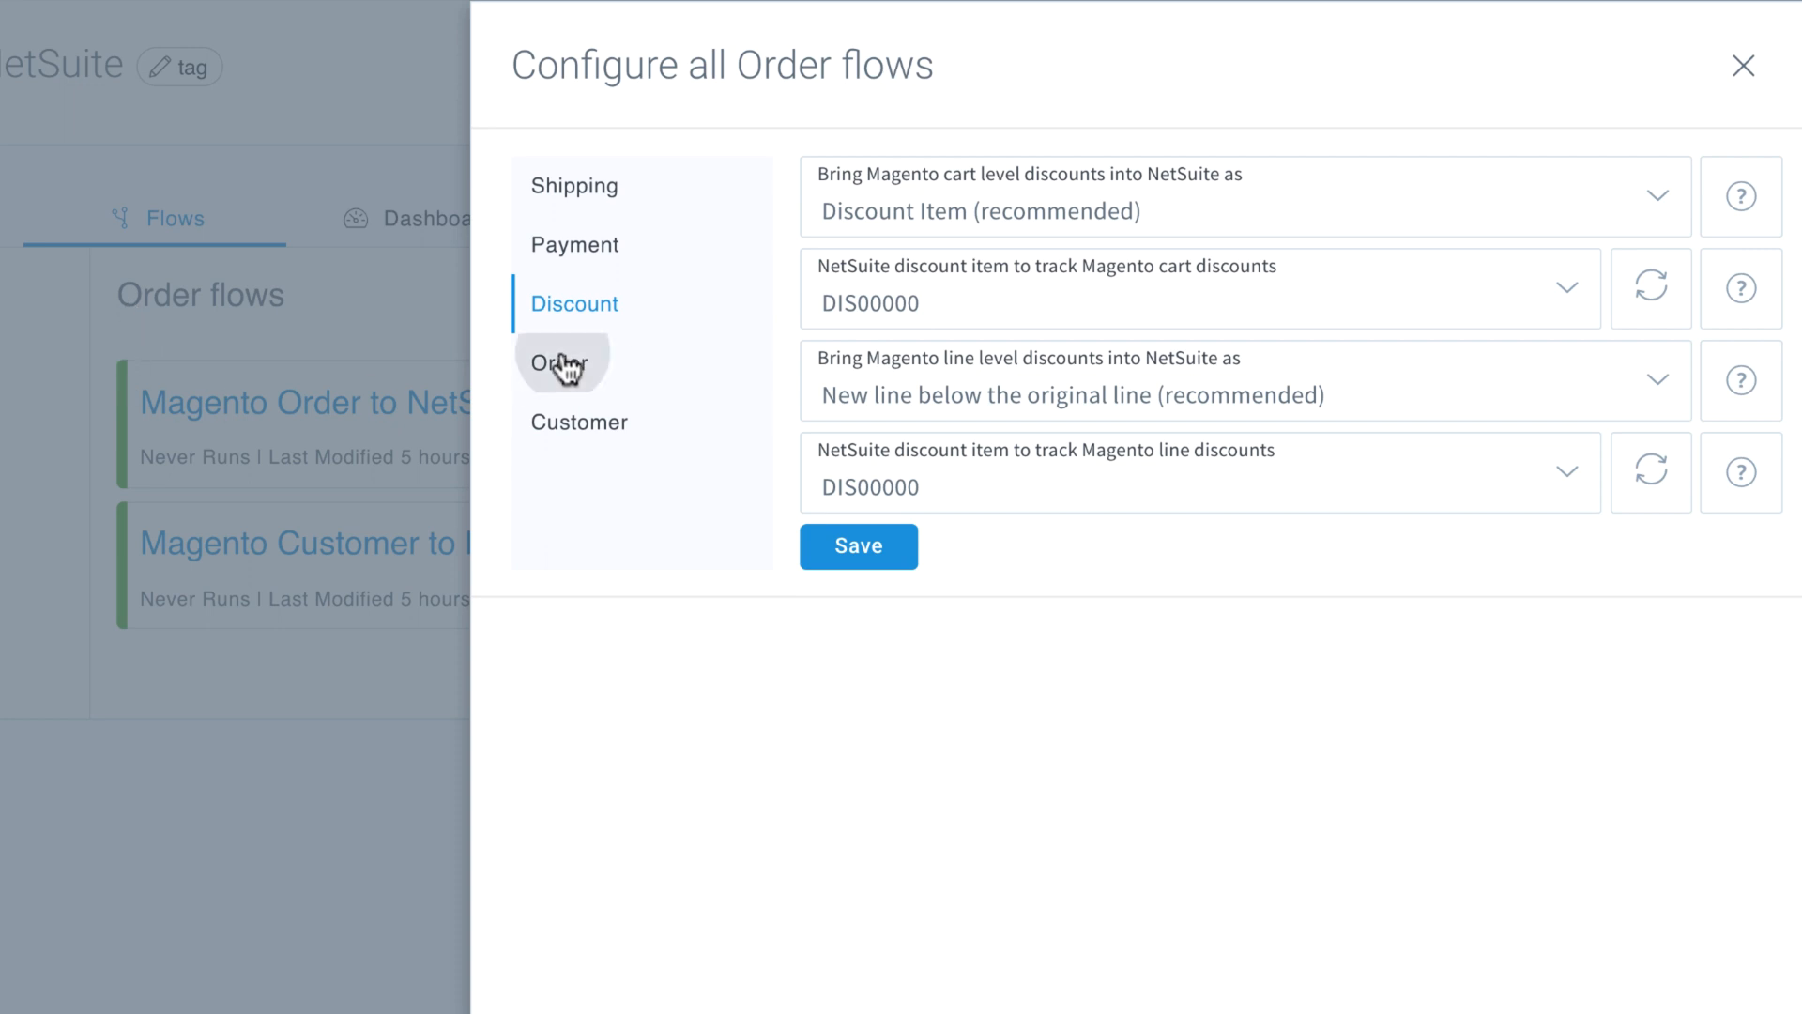
{"action": "left_click", "coordinate": [558, 362]}
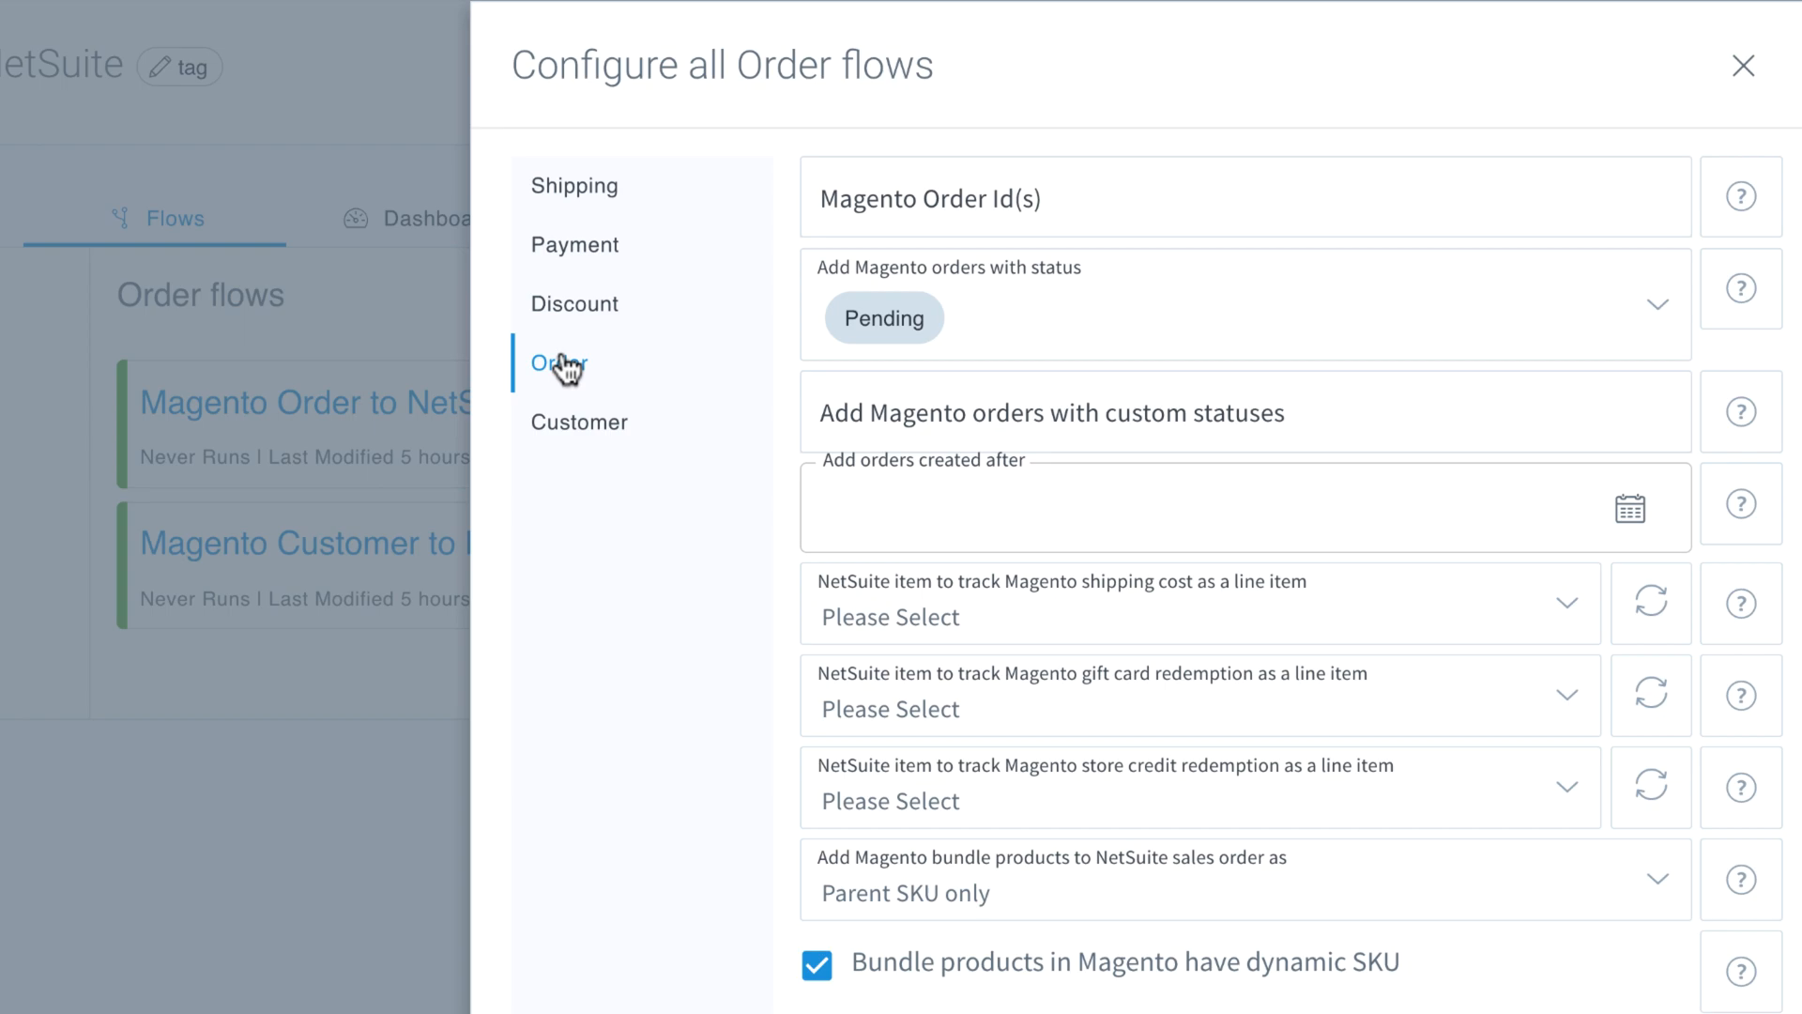
{"action": "left_click", "coordinate": [1742, 66]}
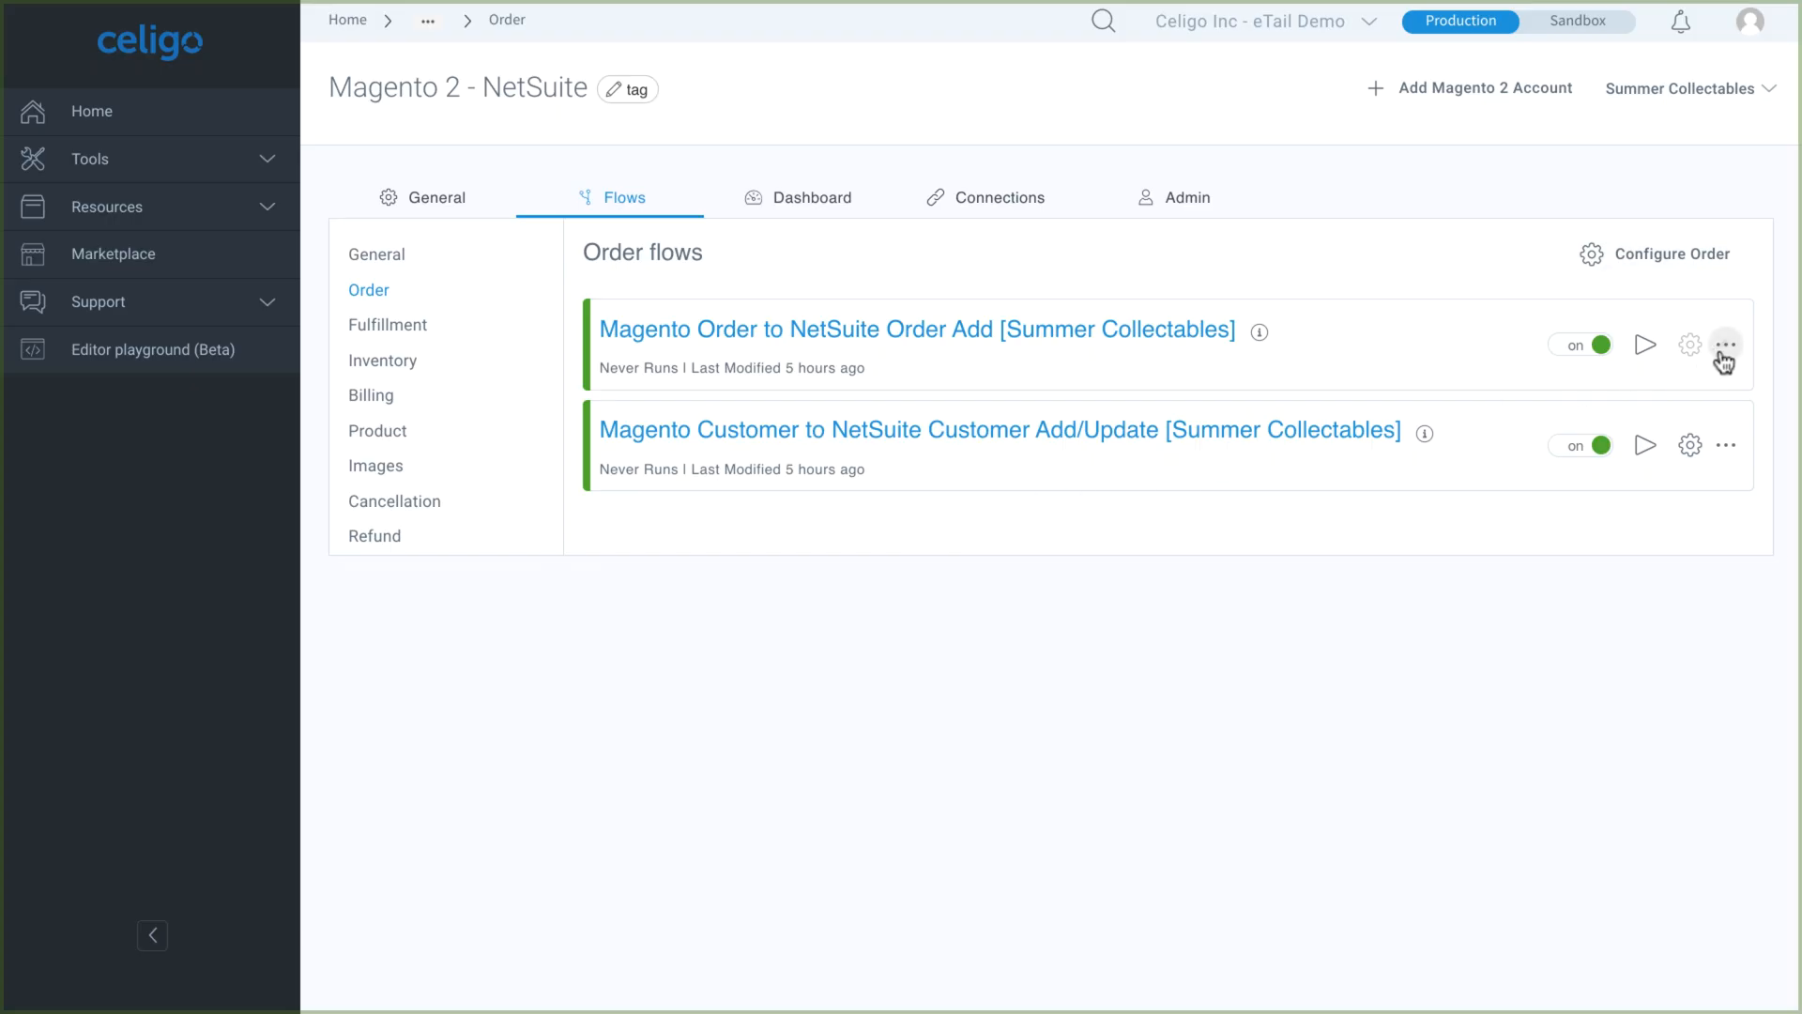
Open the Magento Order to NetSuite Order Add field mapping and scroll to the bottom.
{"action": "left_click", "coordinate": [1724, 343]}
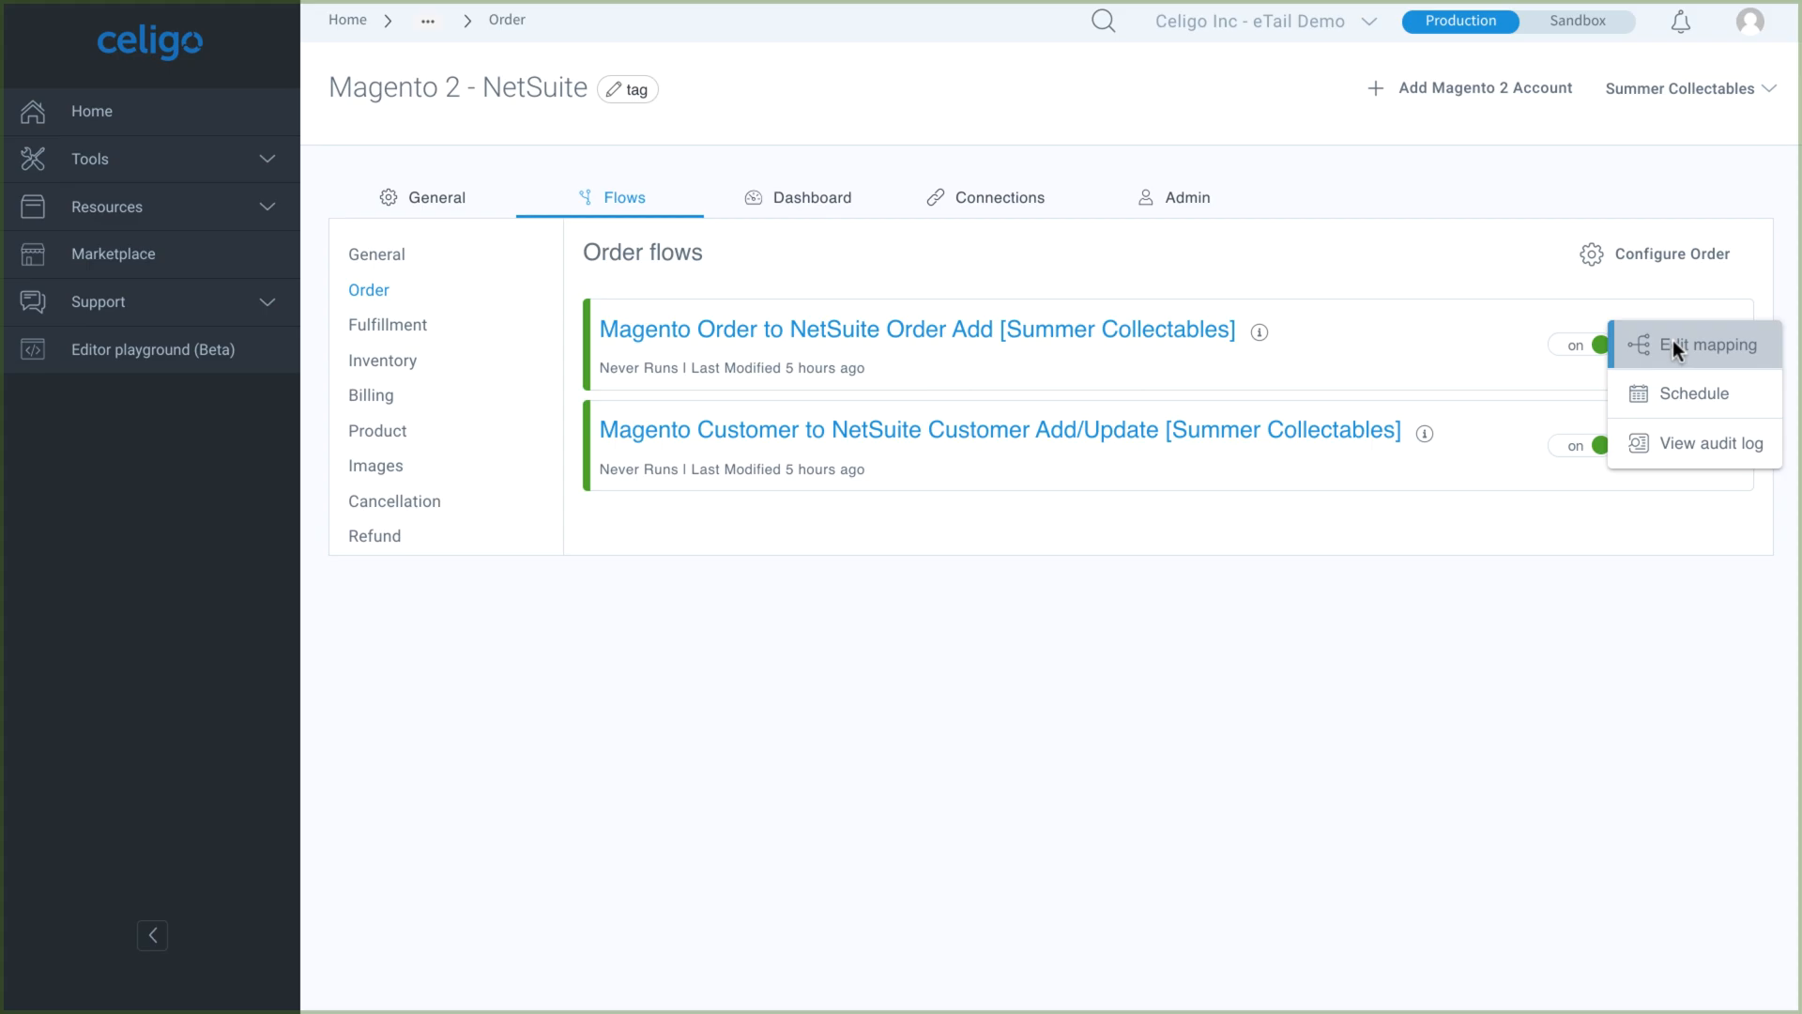
{"action": "left_click", "coordinate": [1704, 344]}
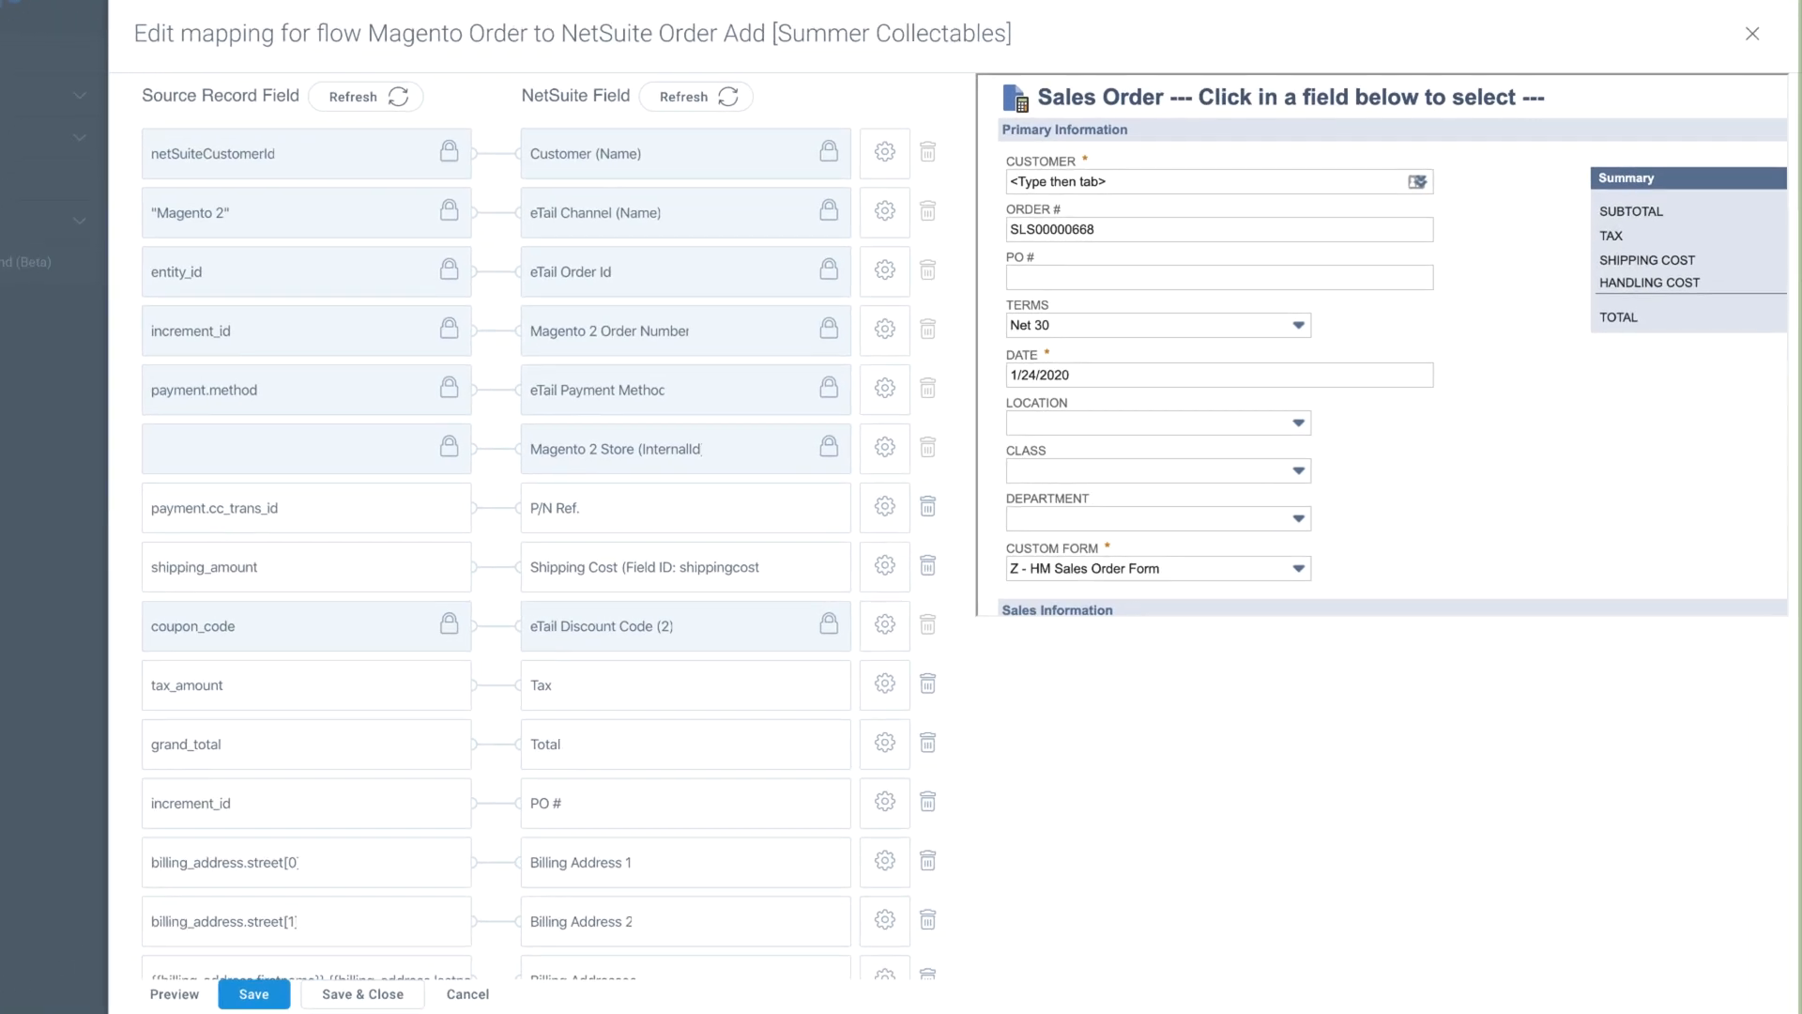
{"action": "left_click", "coordinate": [230, 744]}
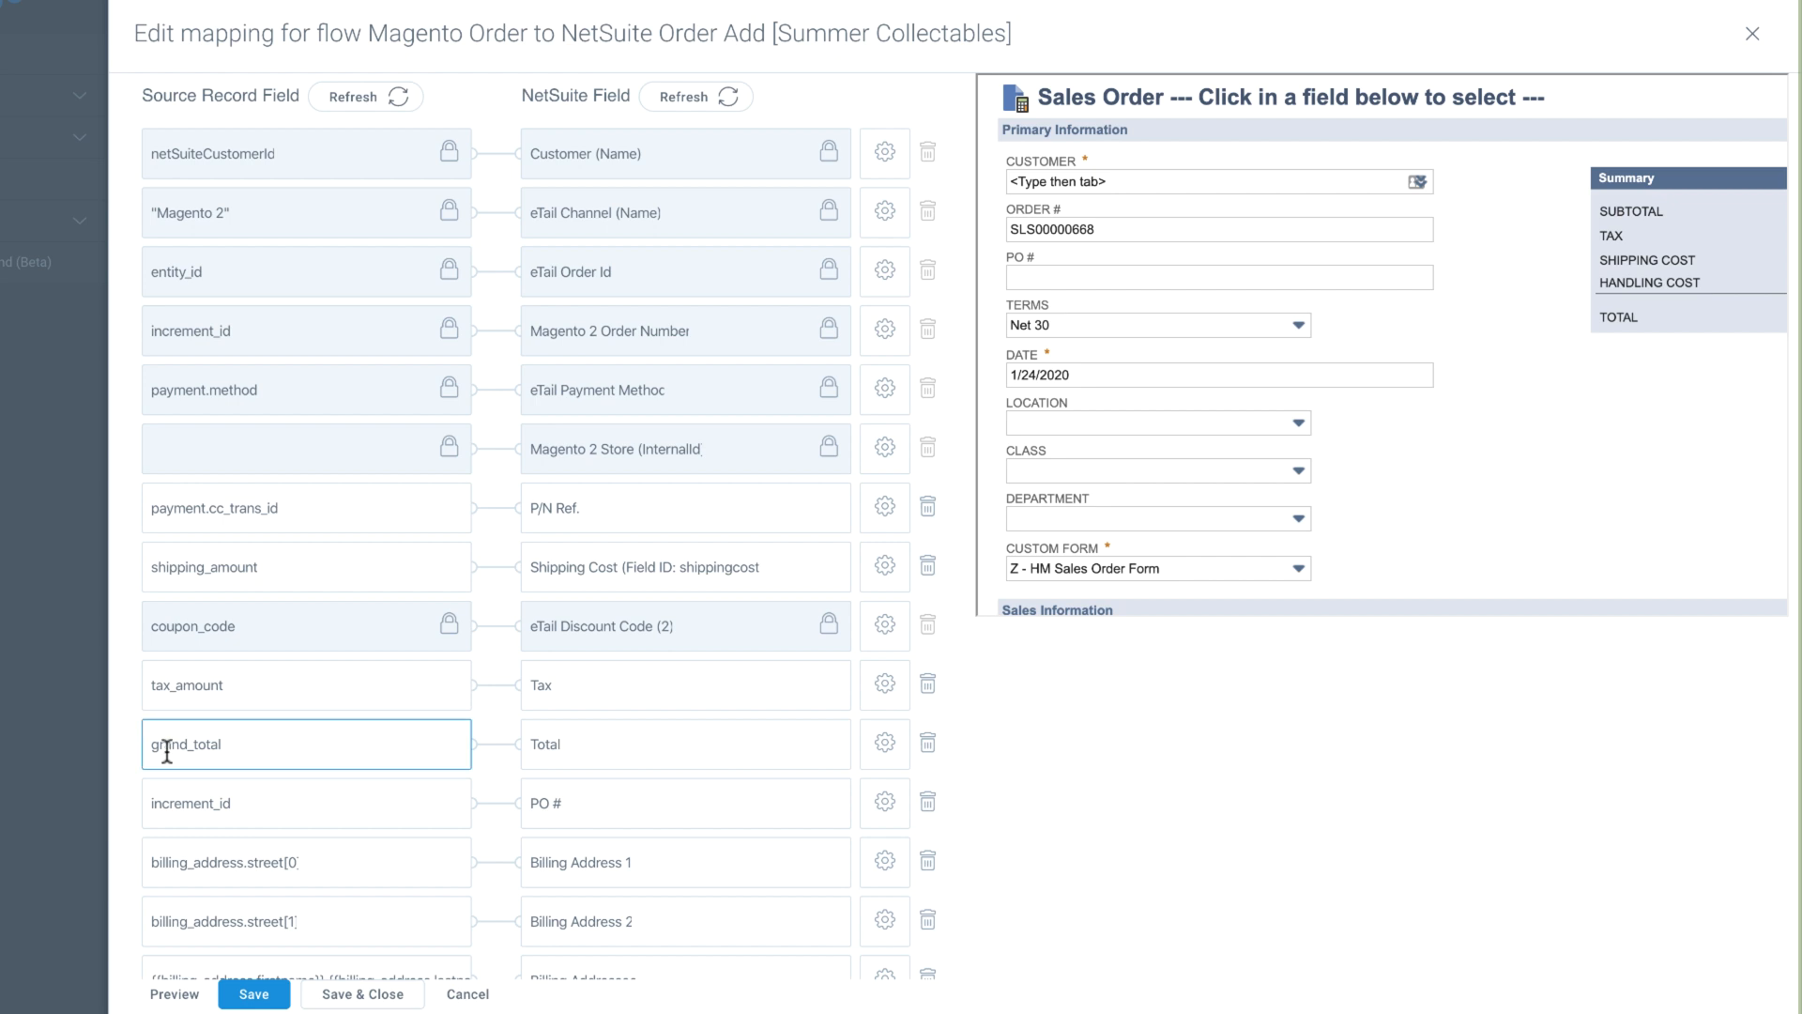
{"action": "scroll", "scroll_direction": "down", "scroll_amount": 3}
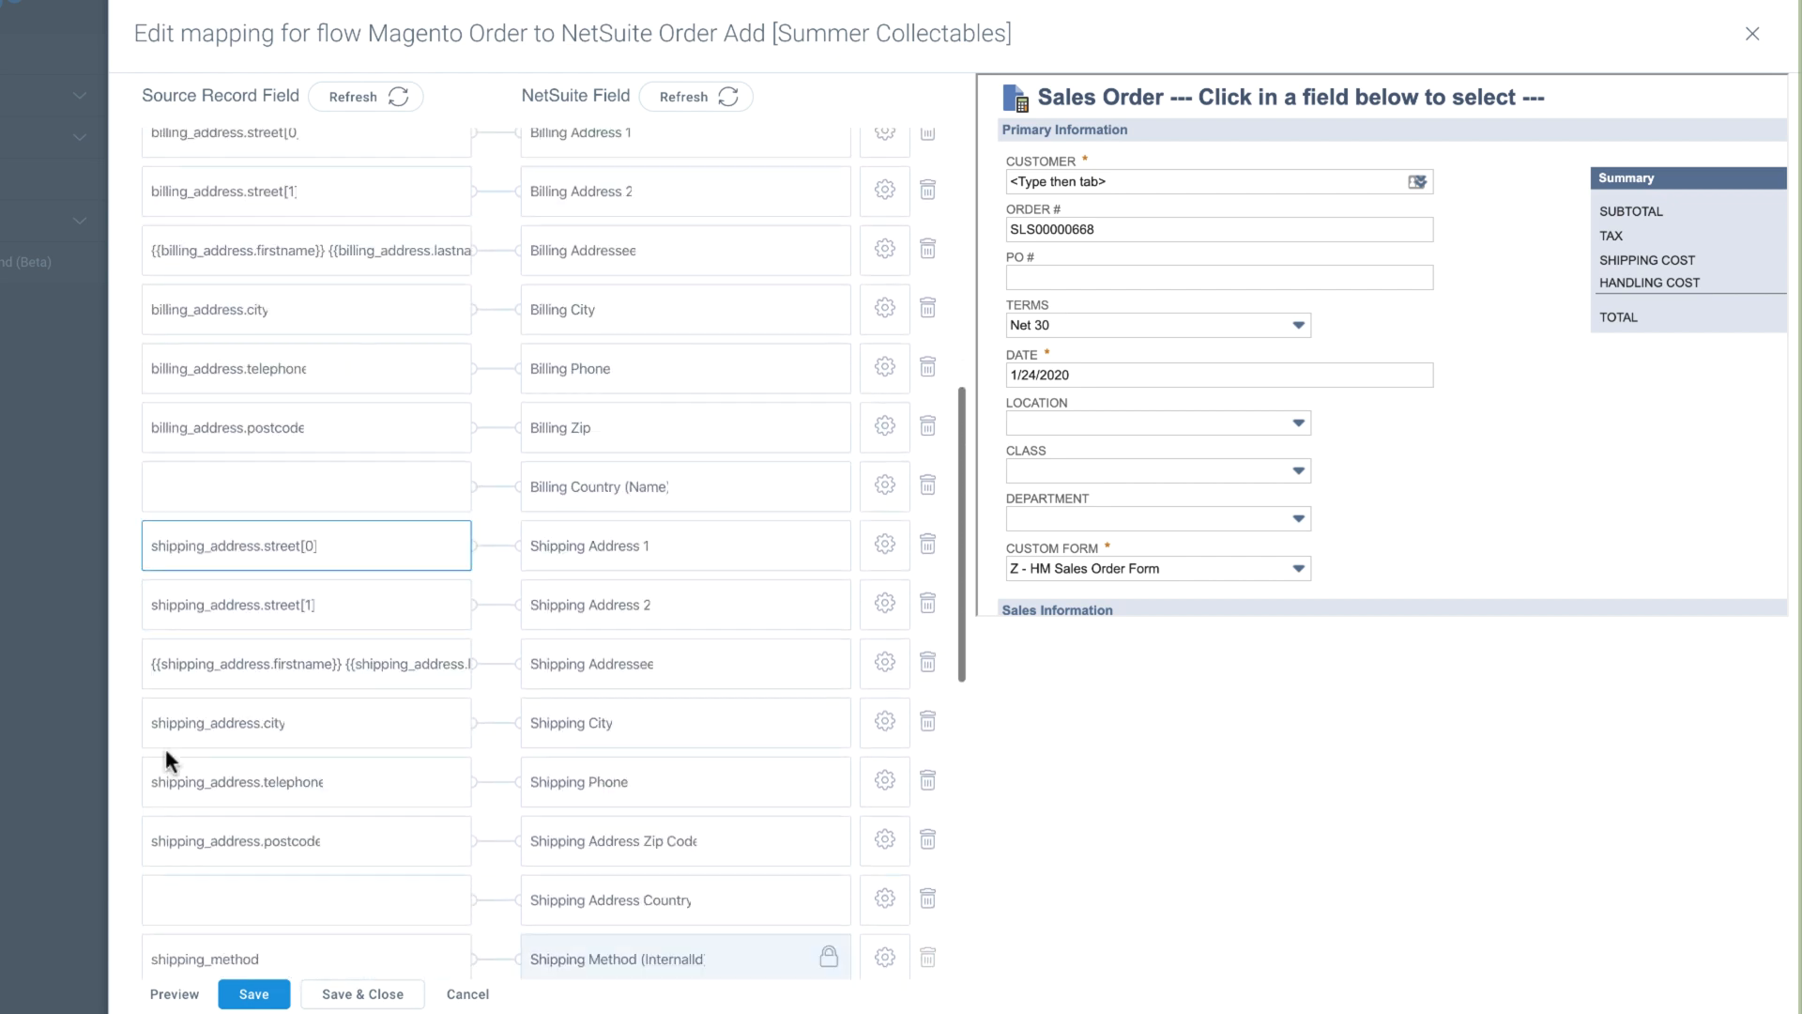
{"action": "scroll", "scroll_direction": "down", "scroll_amount": 3}
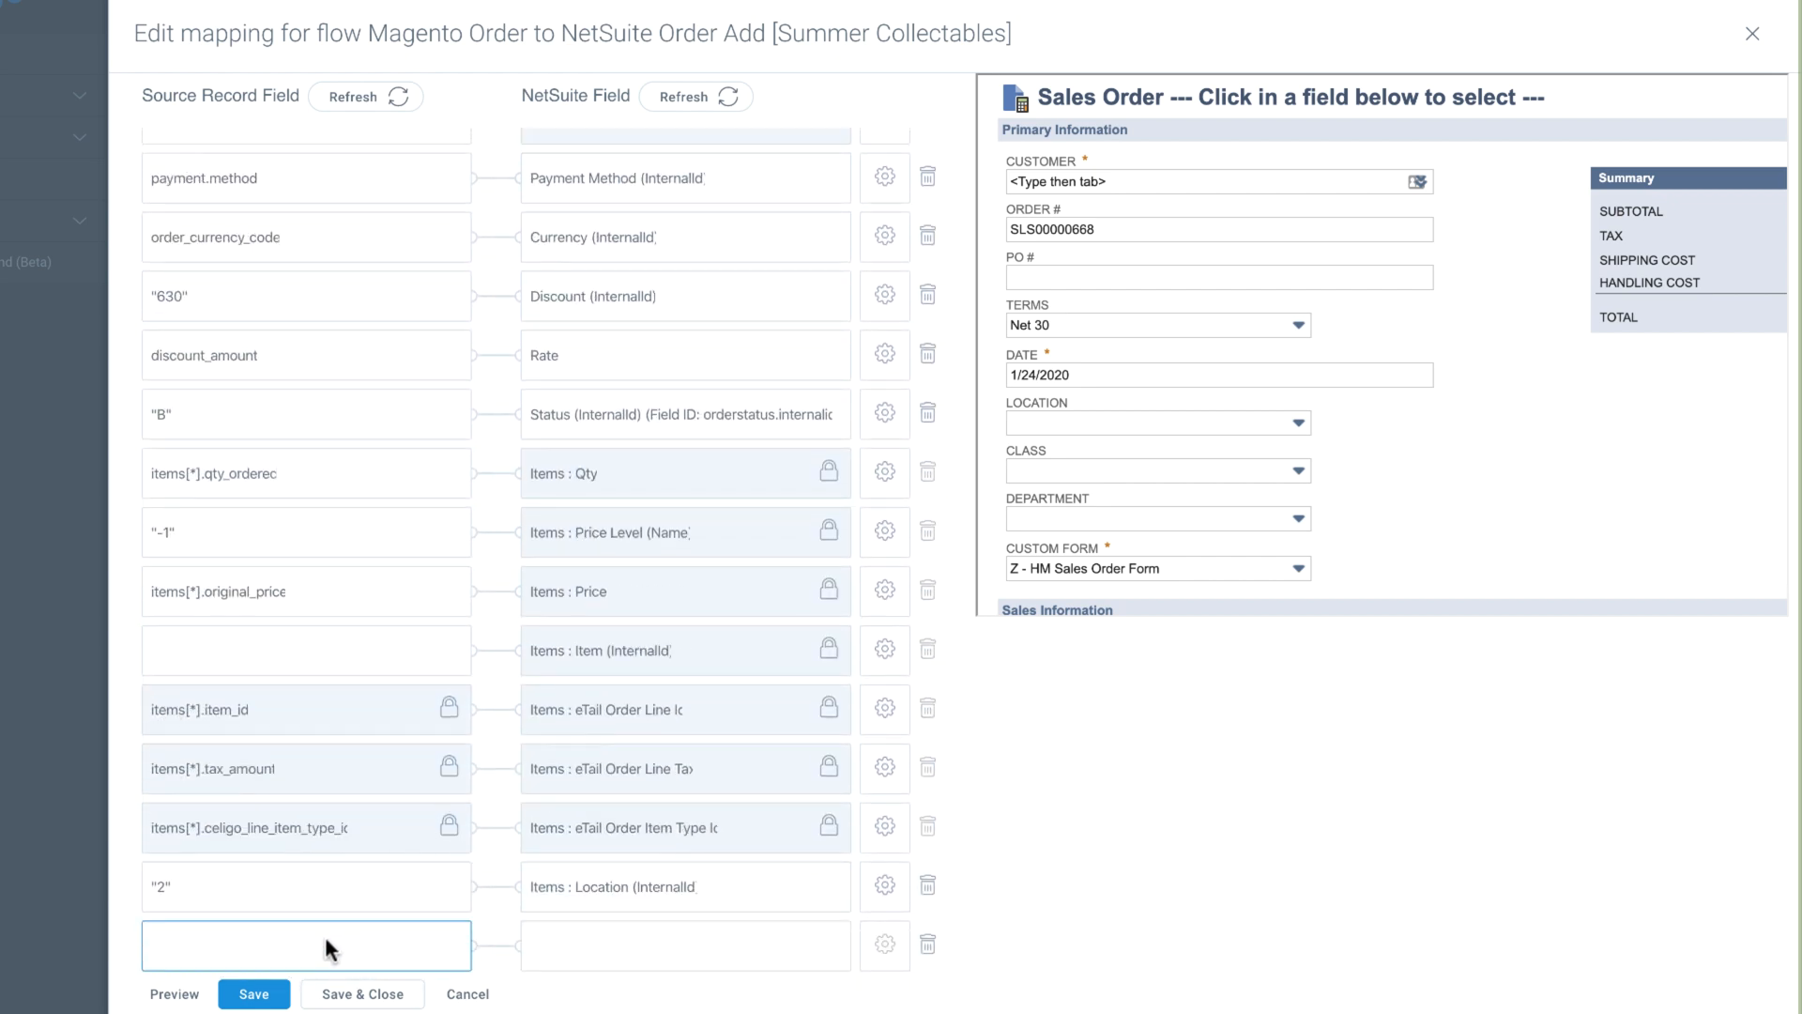
Add a mapping row from source field class to NetSuite Class (Name).
{"action": "type", "text": "d"}
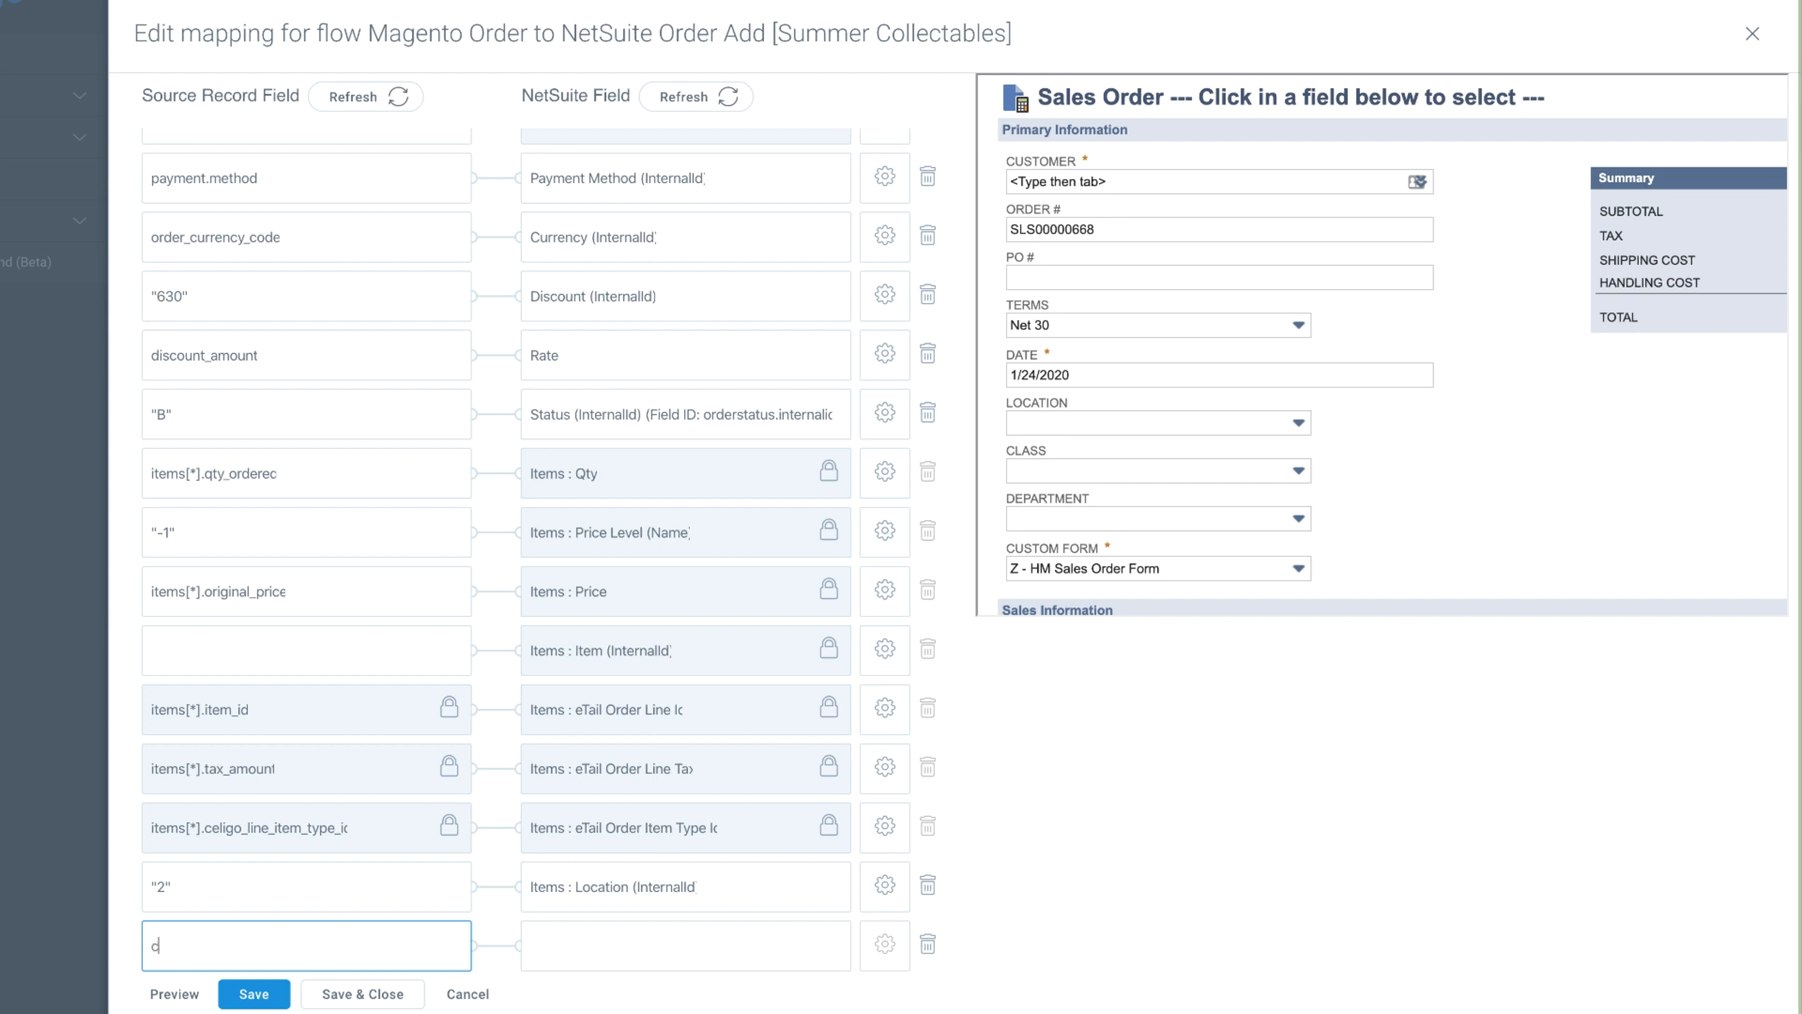
{"action": "type", "text": "lass"}
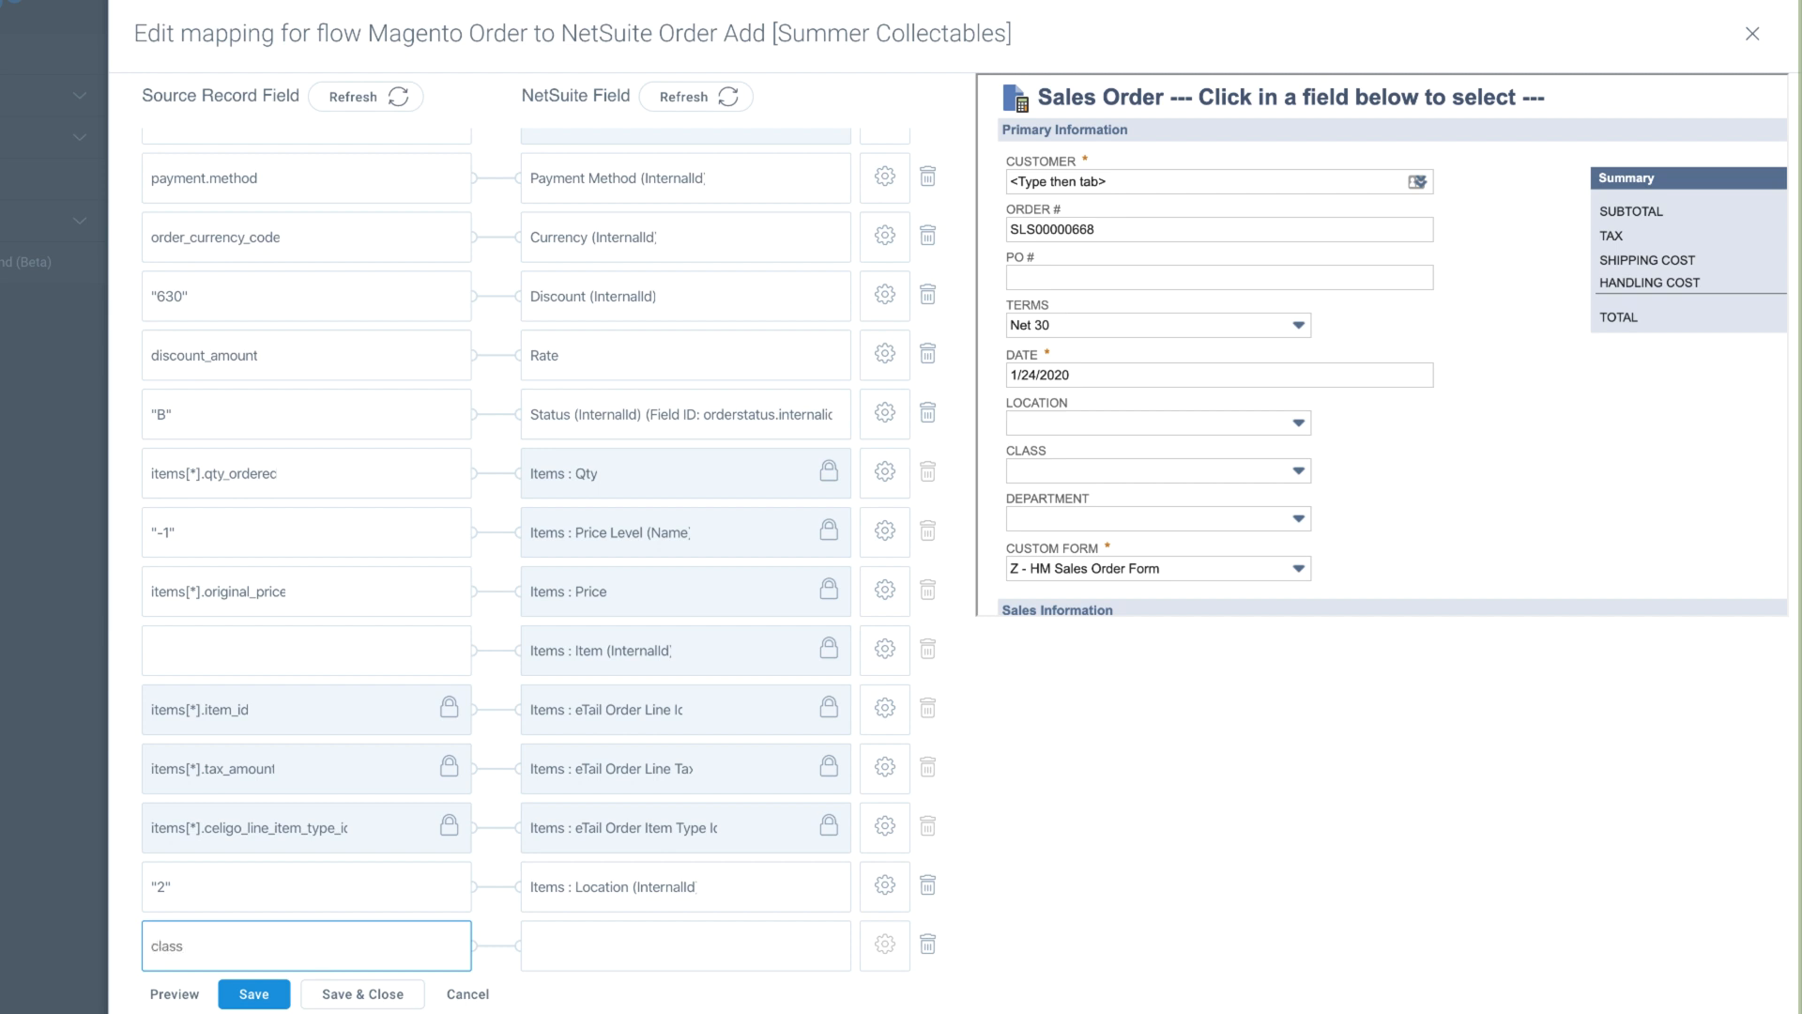
{"action": "mouse_move", "coordinate": [475, 952]}
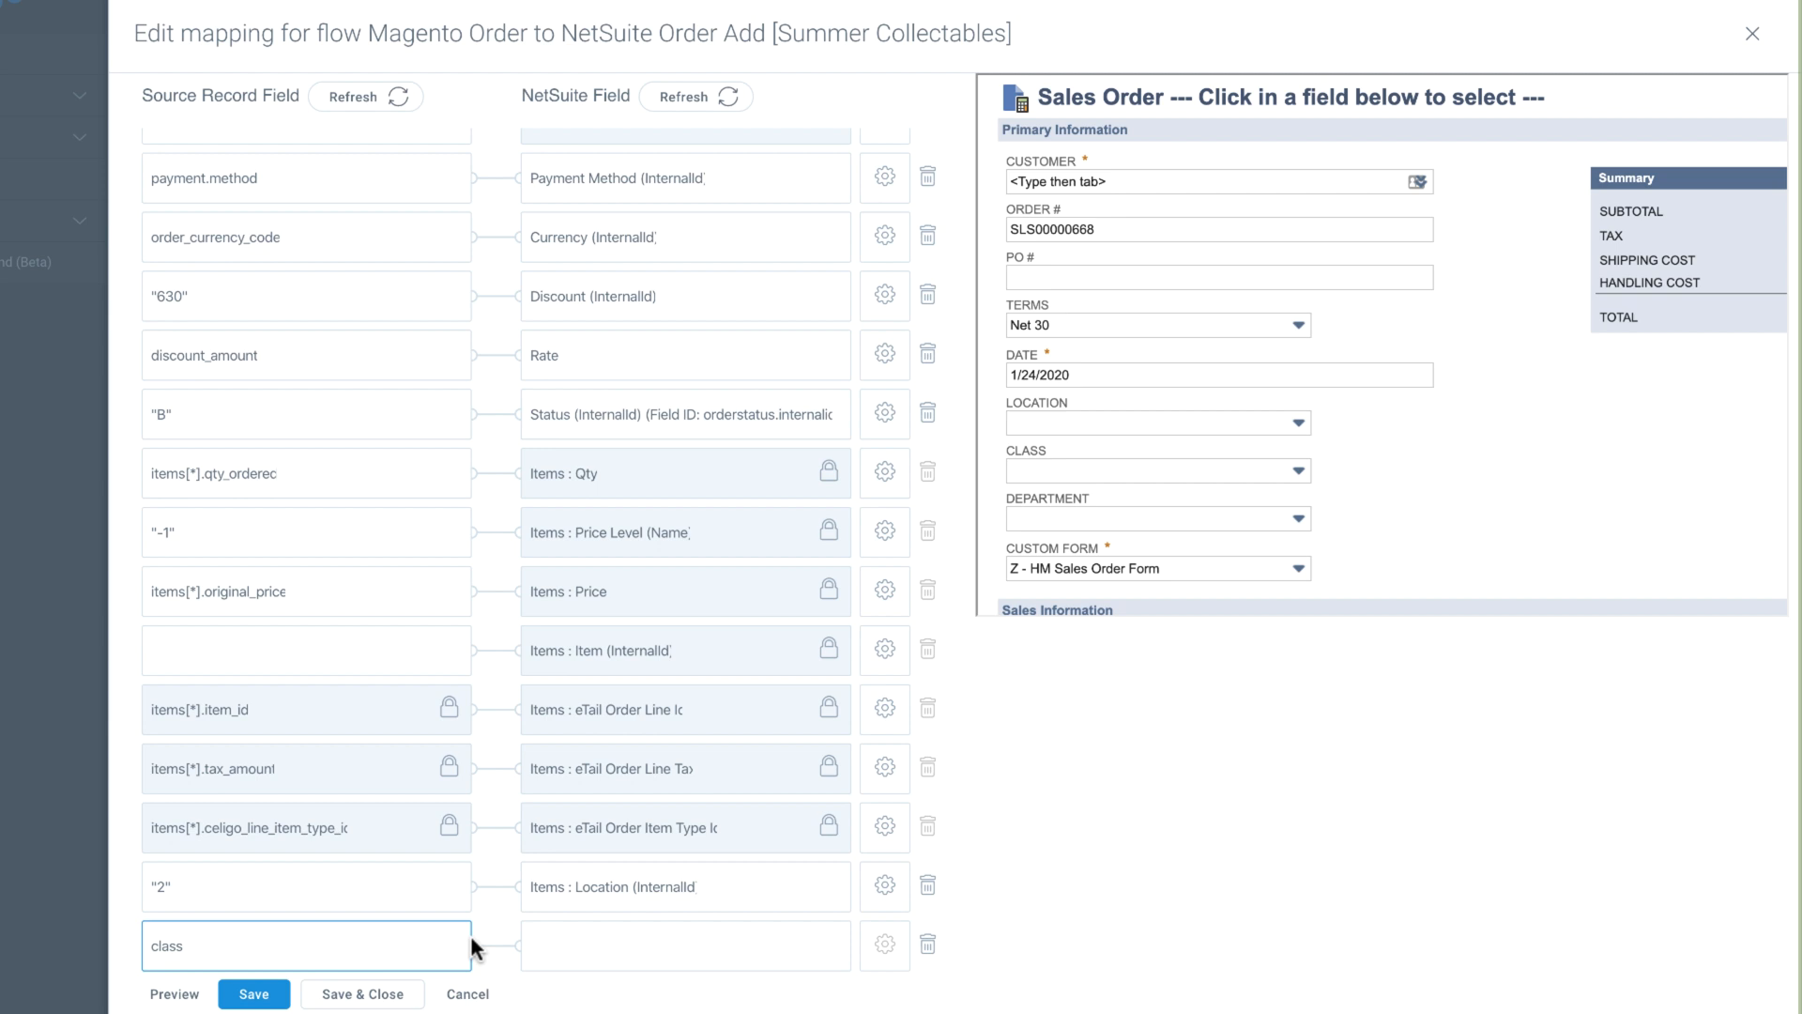
{"action": "left_click", "coordinate": [1155, 470]}
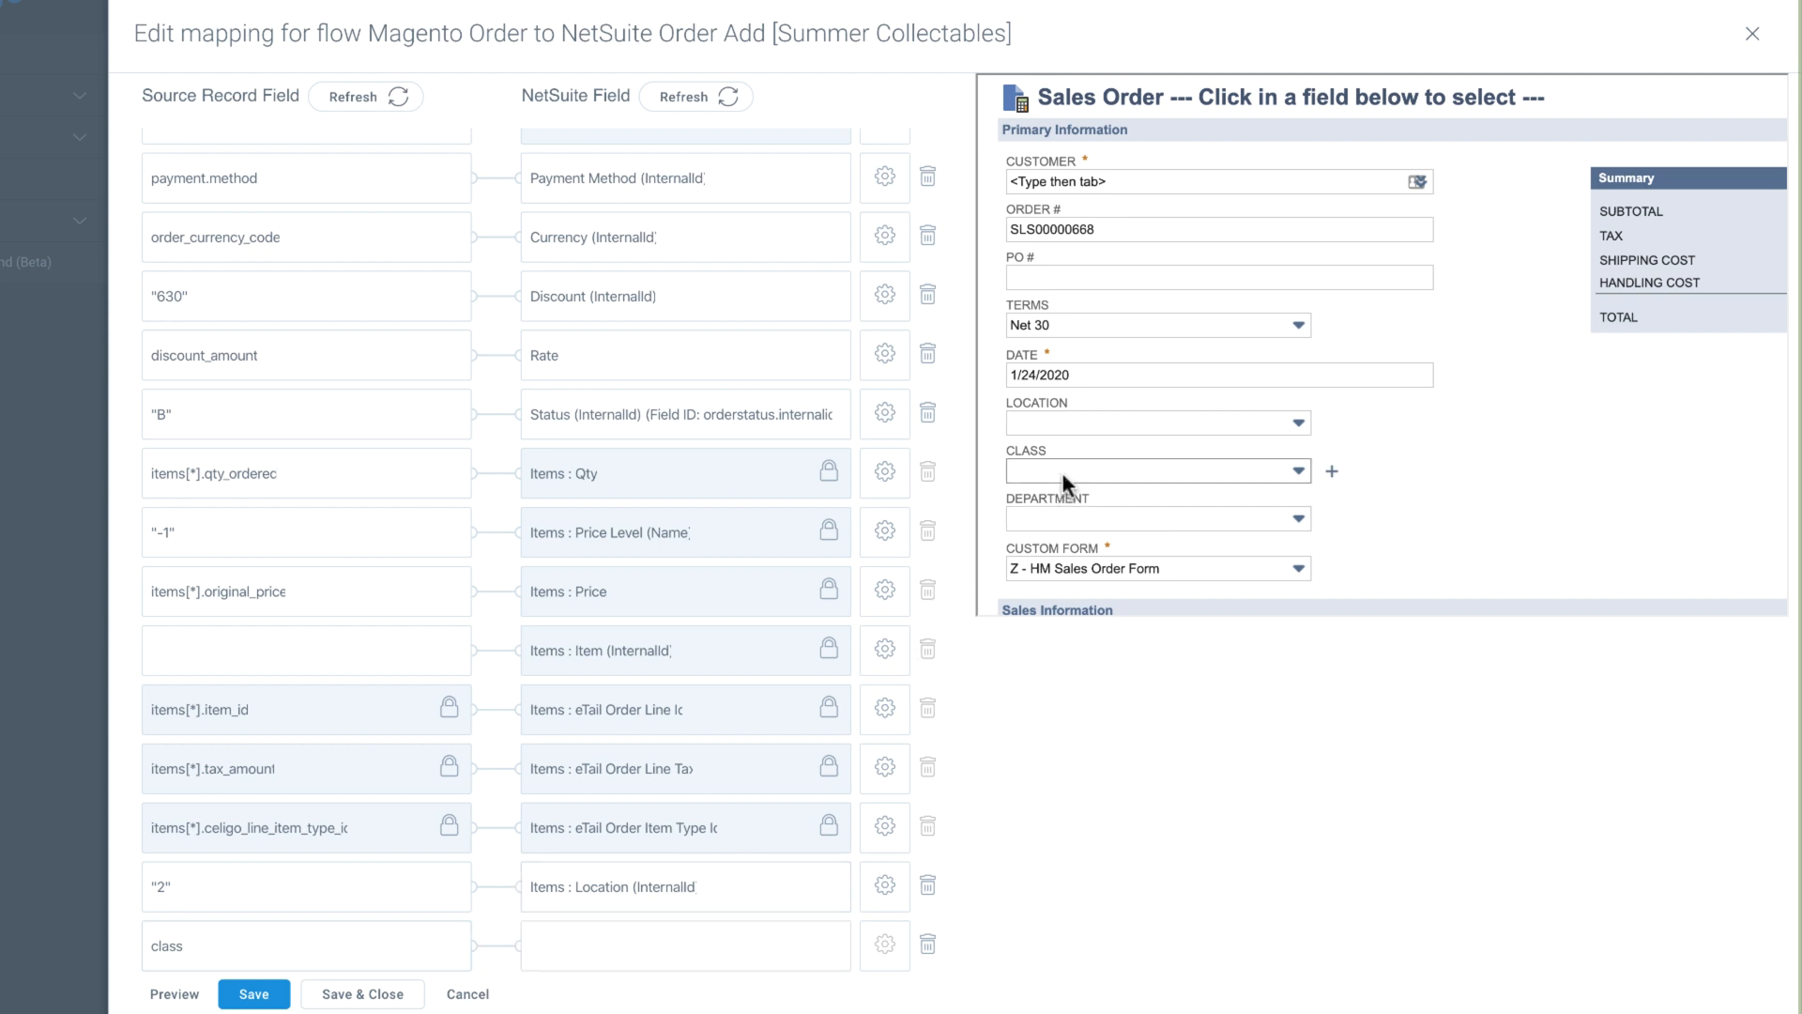
{"action": "left_click", "coordinate": [1156, 470]}
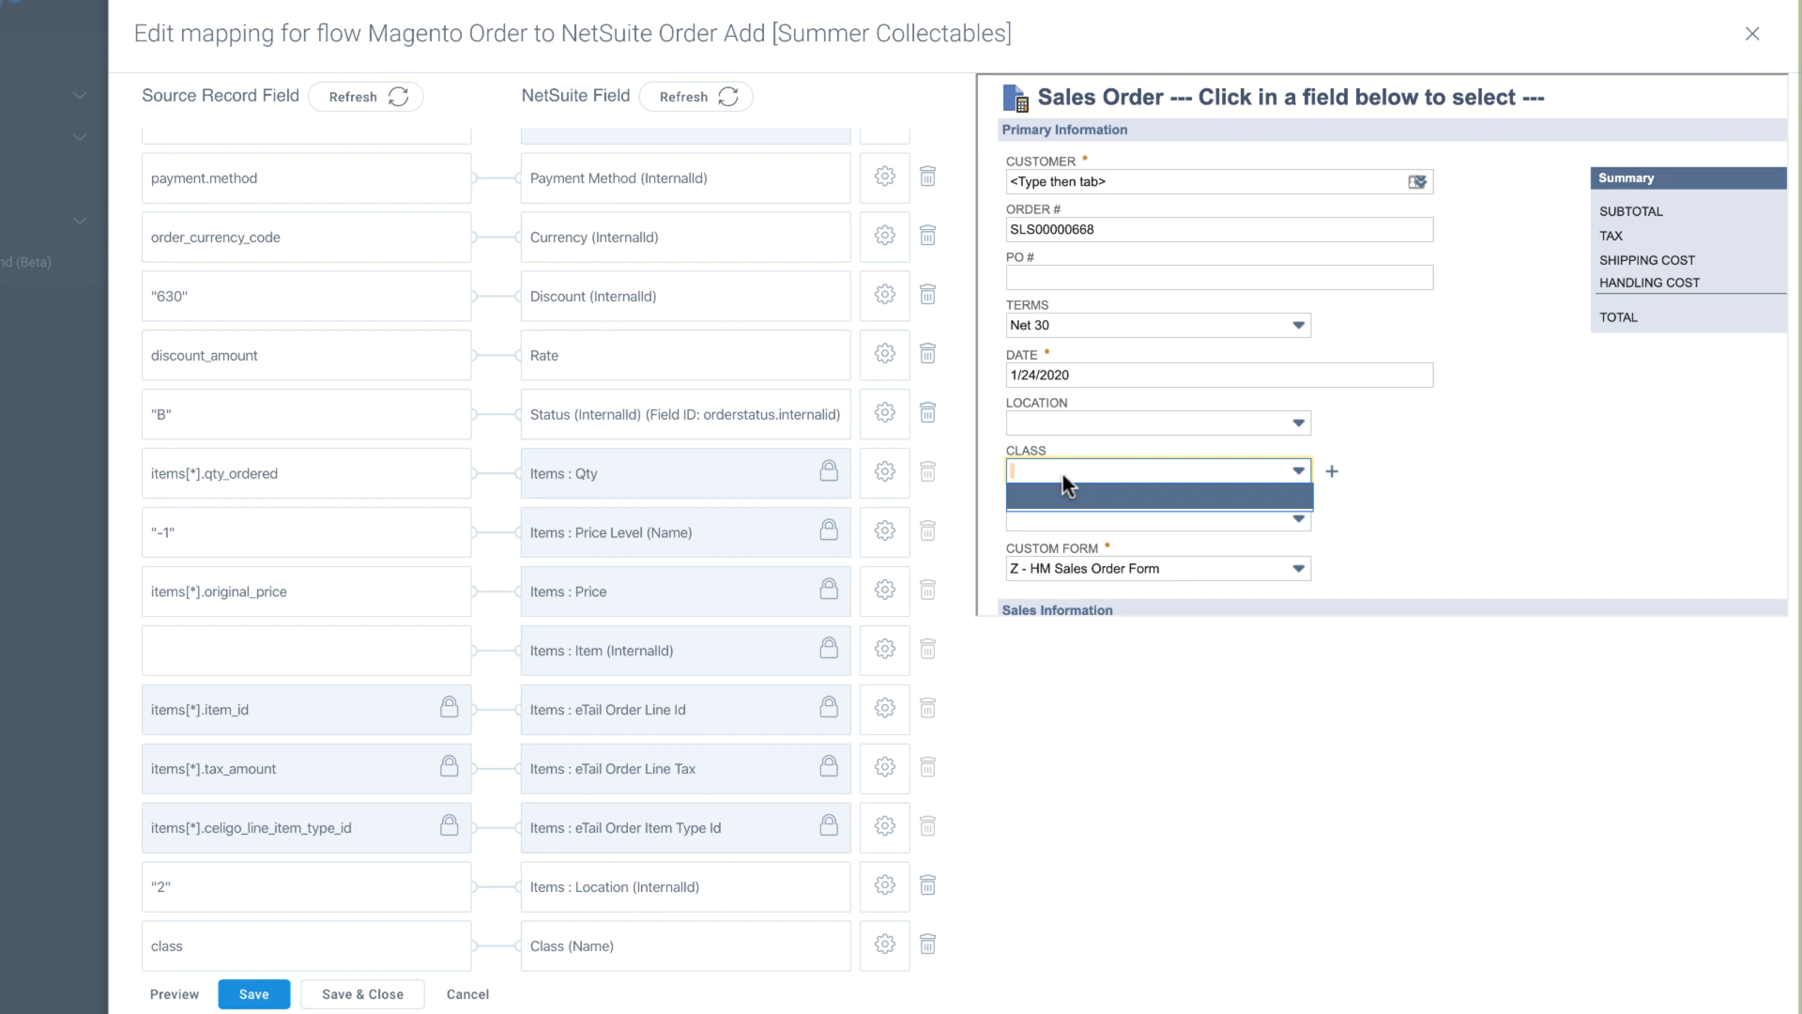
{"action": "left_click", "coordinate": [1752, 34]}
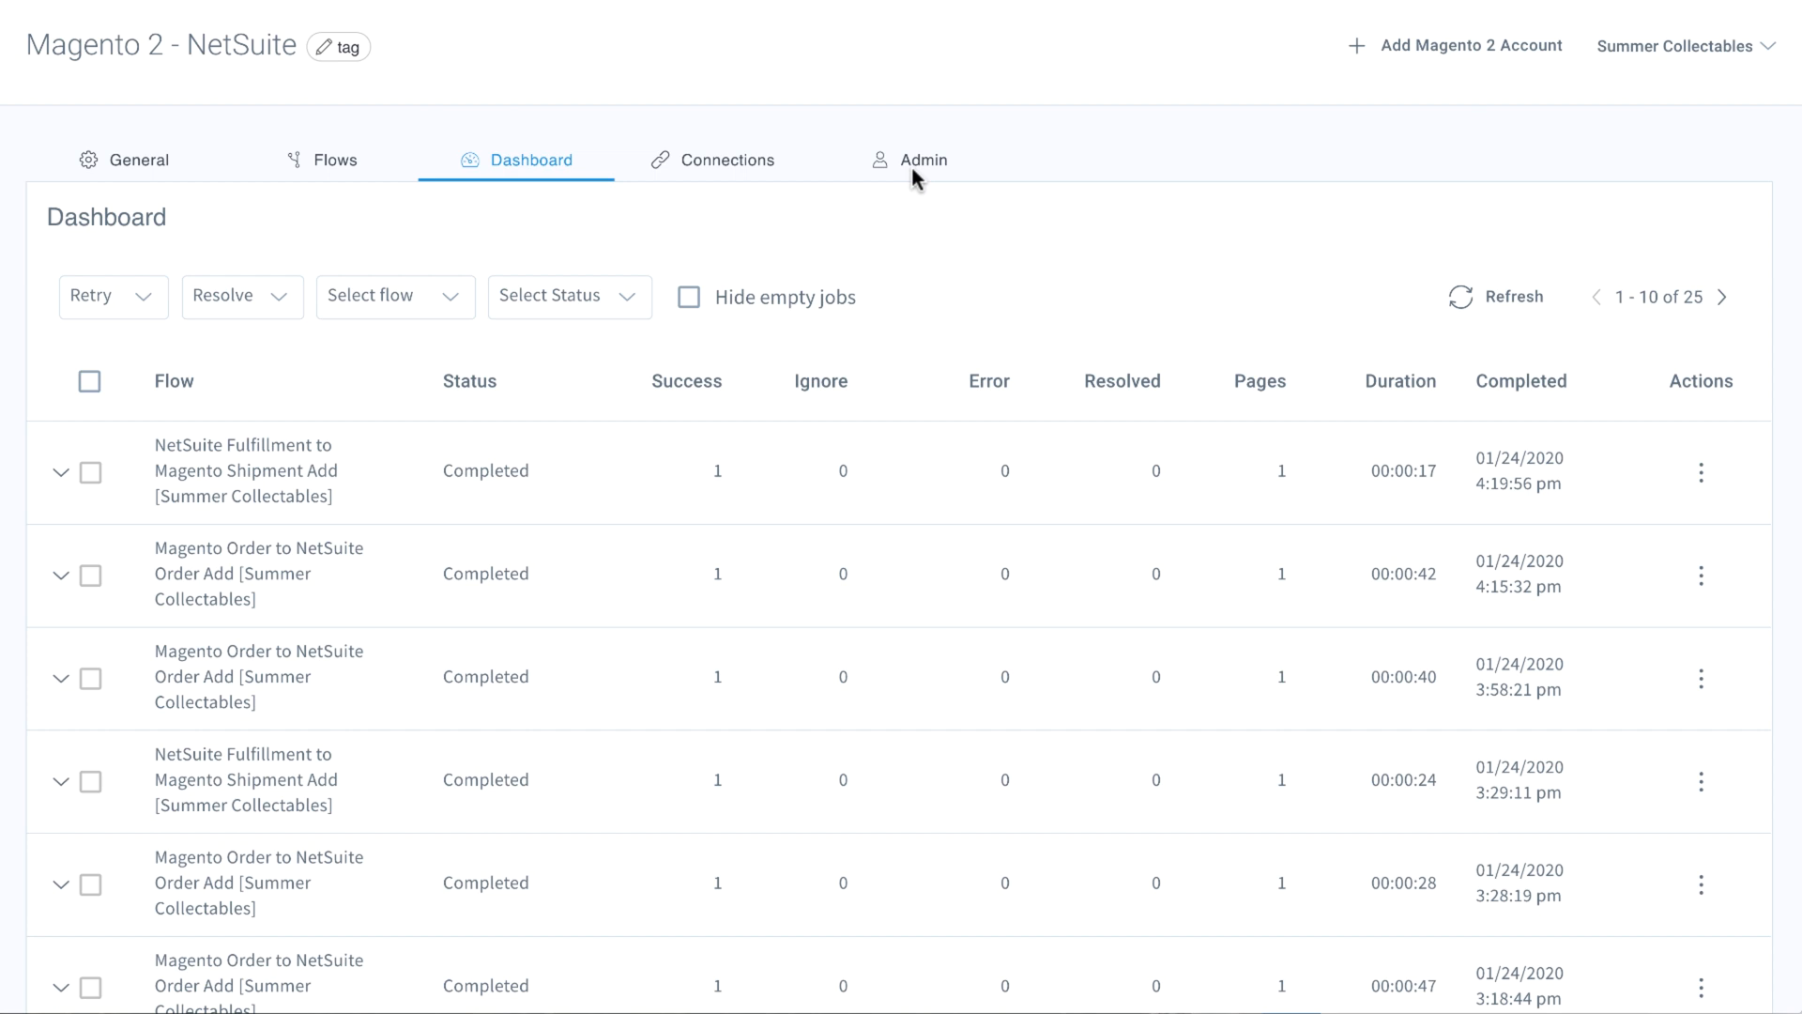
{"action": "mouse_move", "coordinate": [923, 159]}
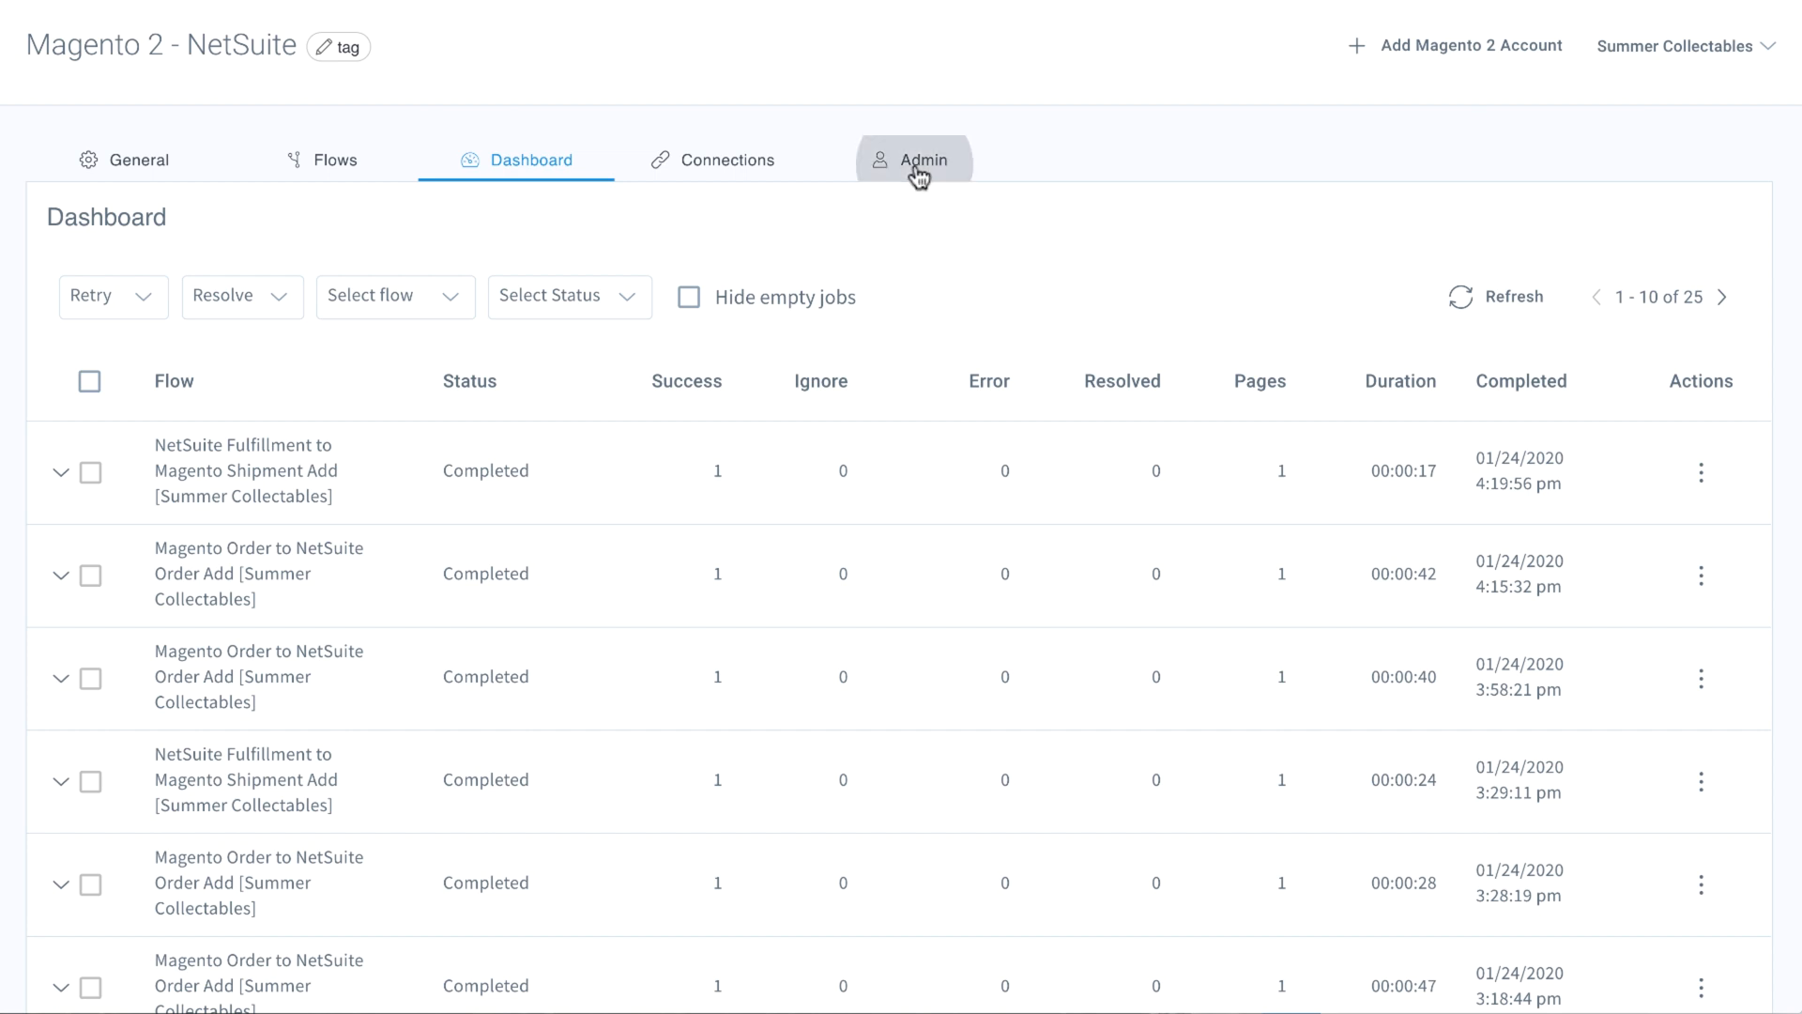
Browse the integration's Admin settings and audit log, ending on the empty Users list.
{"action": "left_click", "coordinate": [922, 159]}
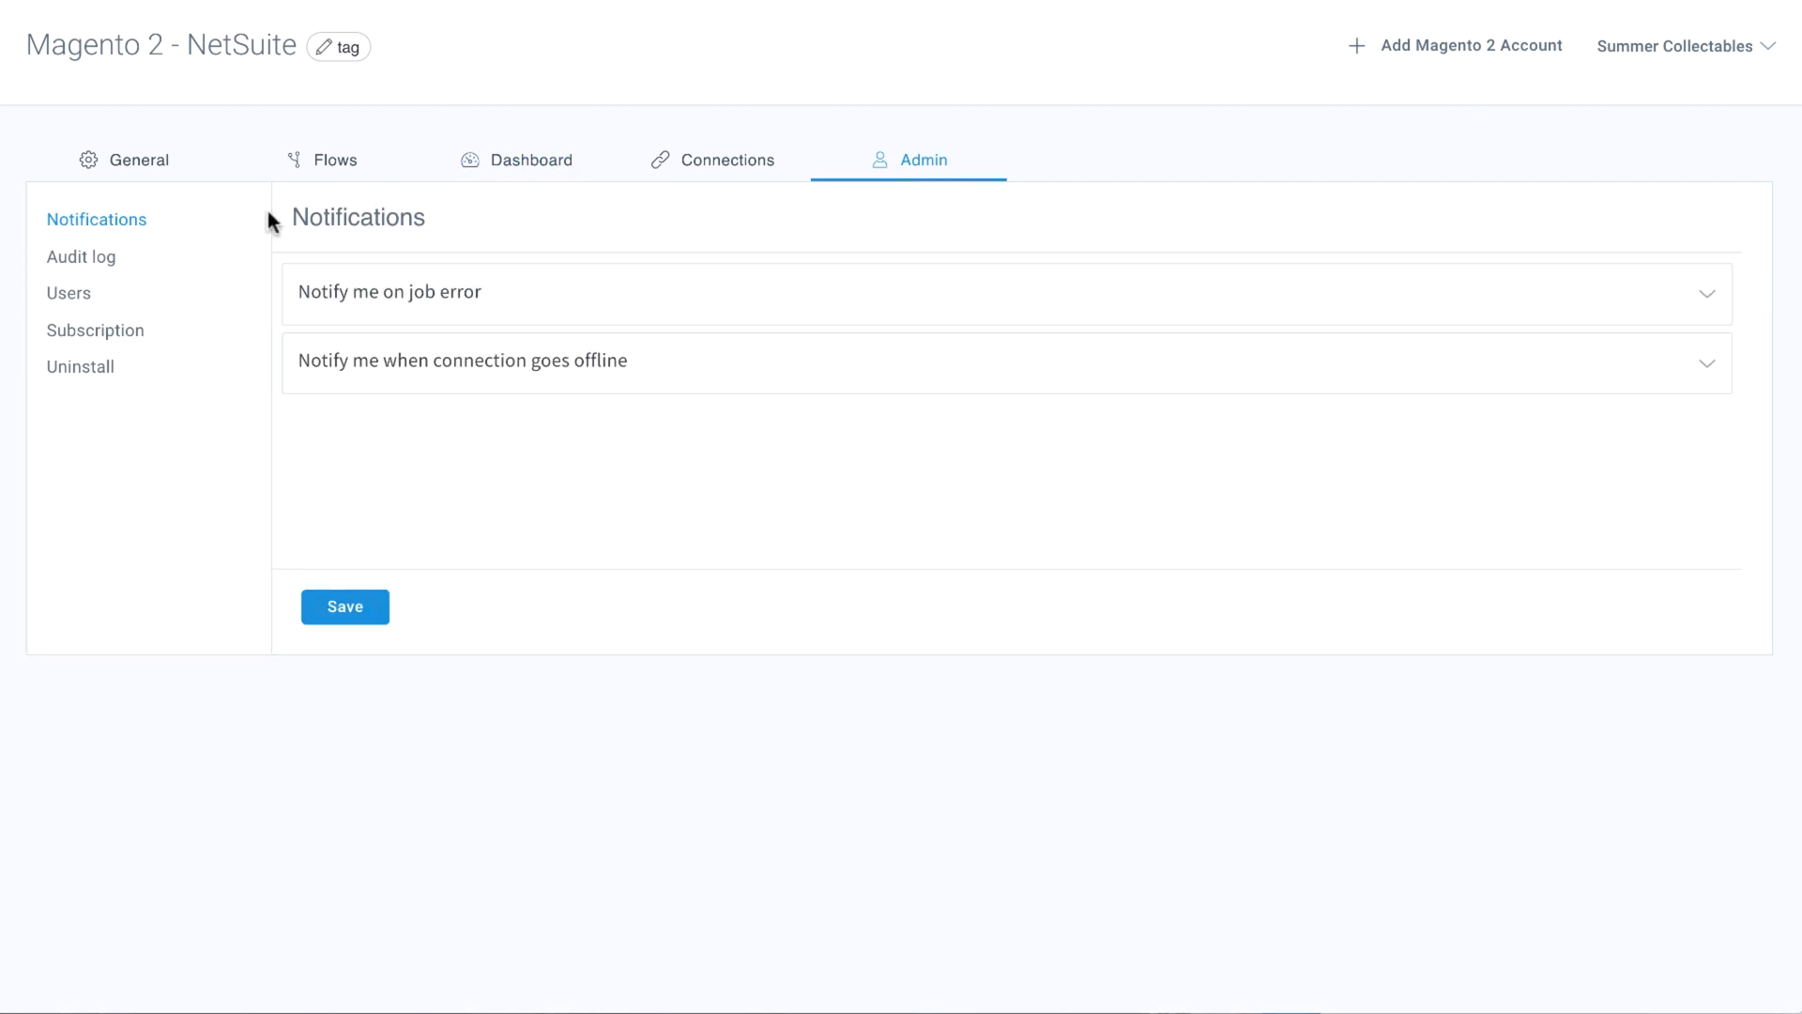
{"action": "mouse_move", "coordinate": [81, 257]}
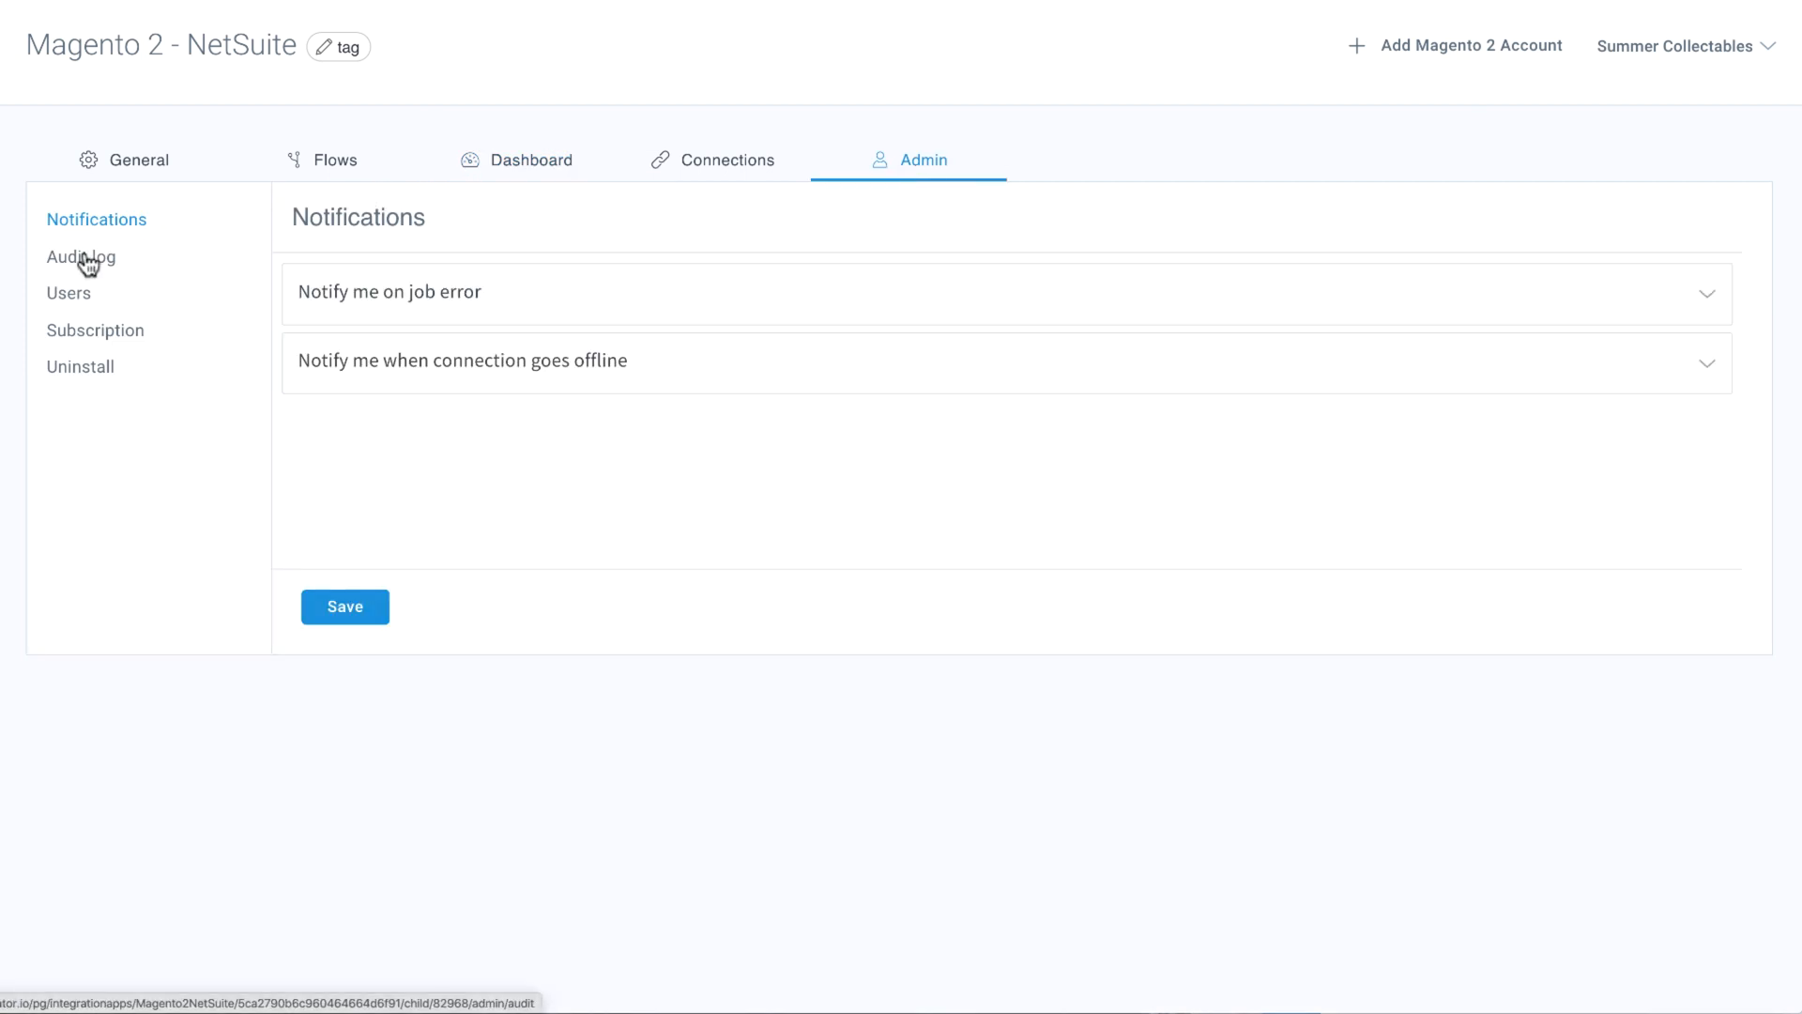
{"action": "left_click", "coordinate": [81, 256]}
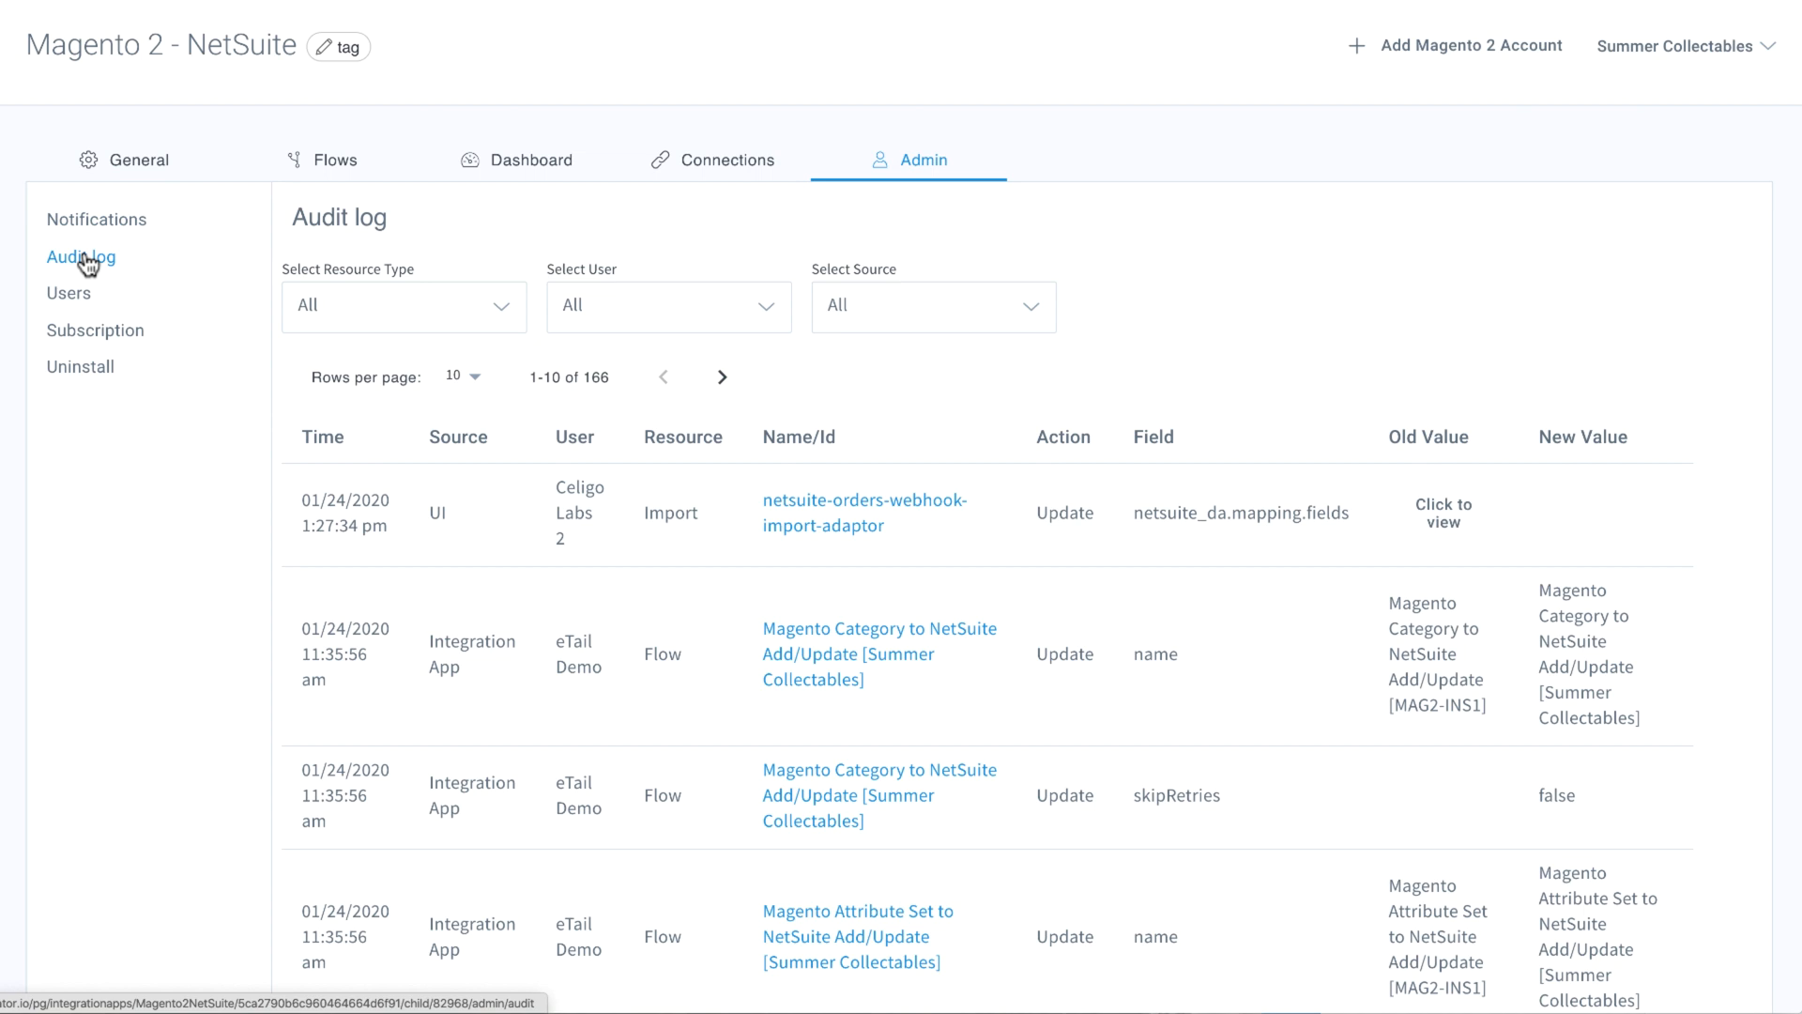
{"action": "left_click", "coordinate": [68, 293]}
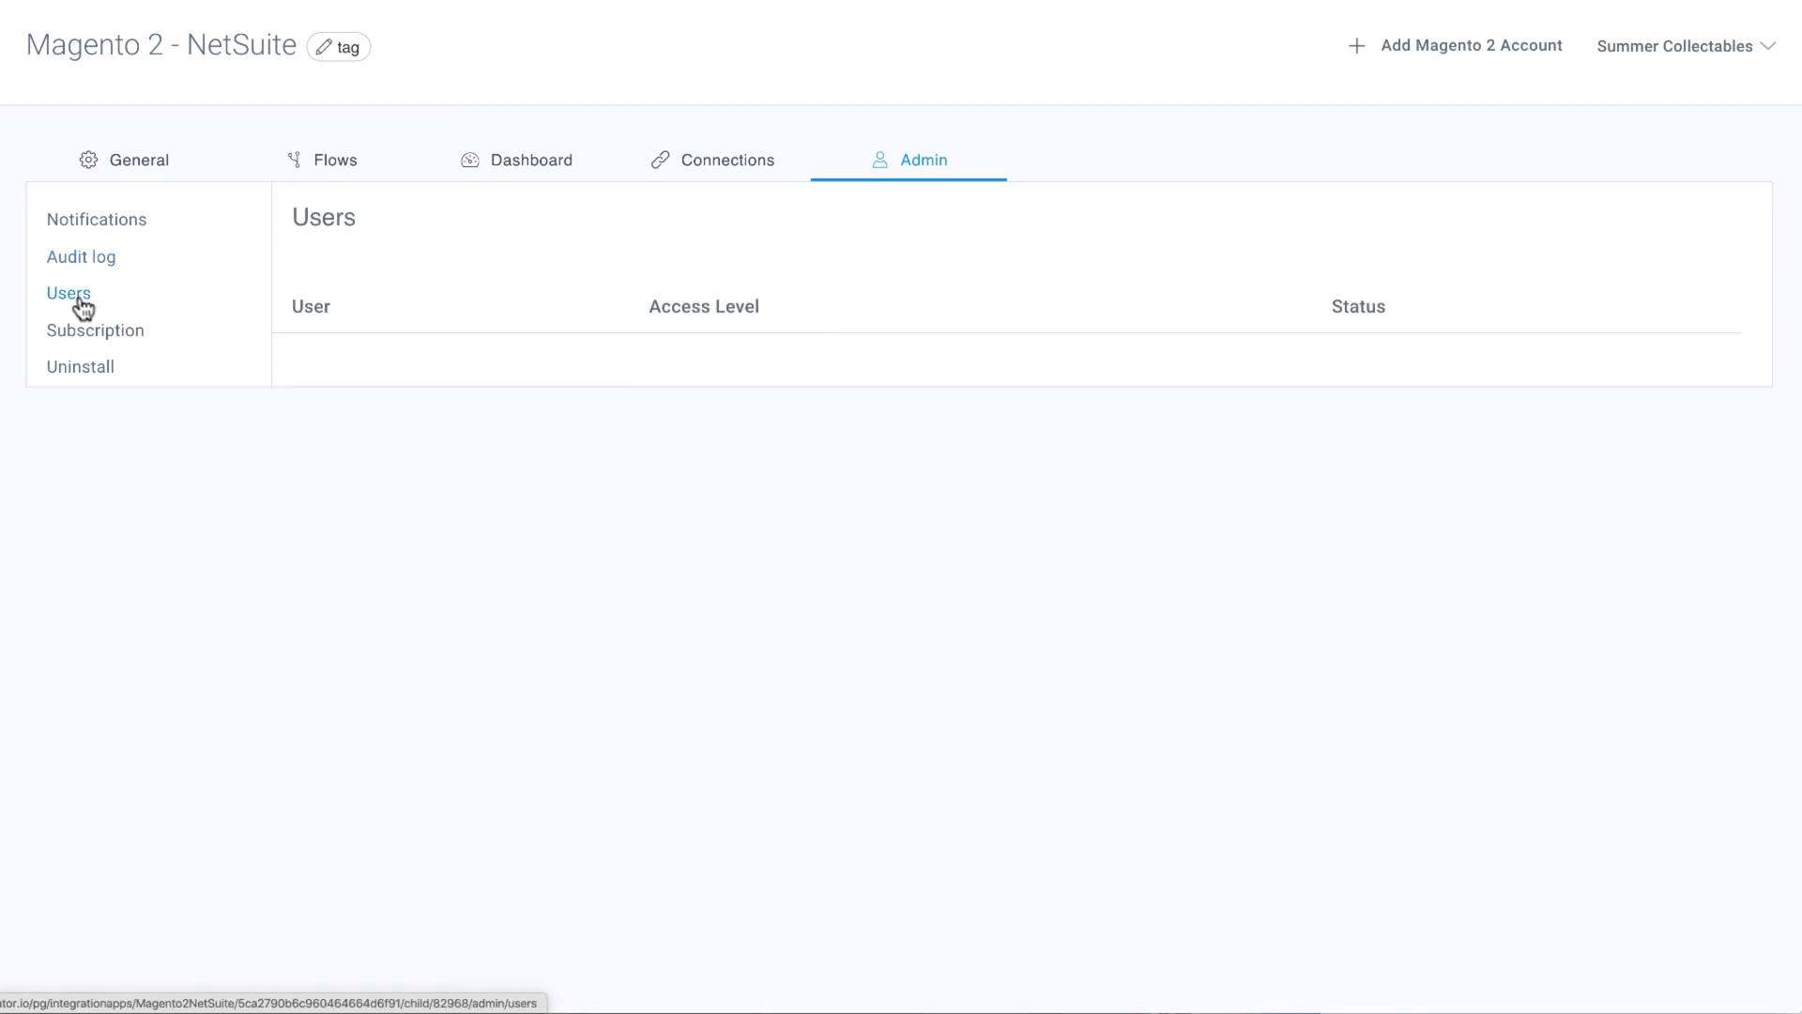